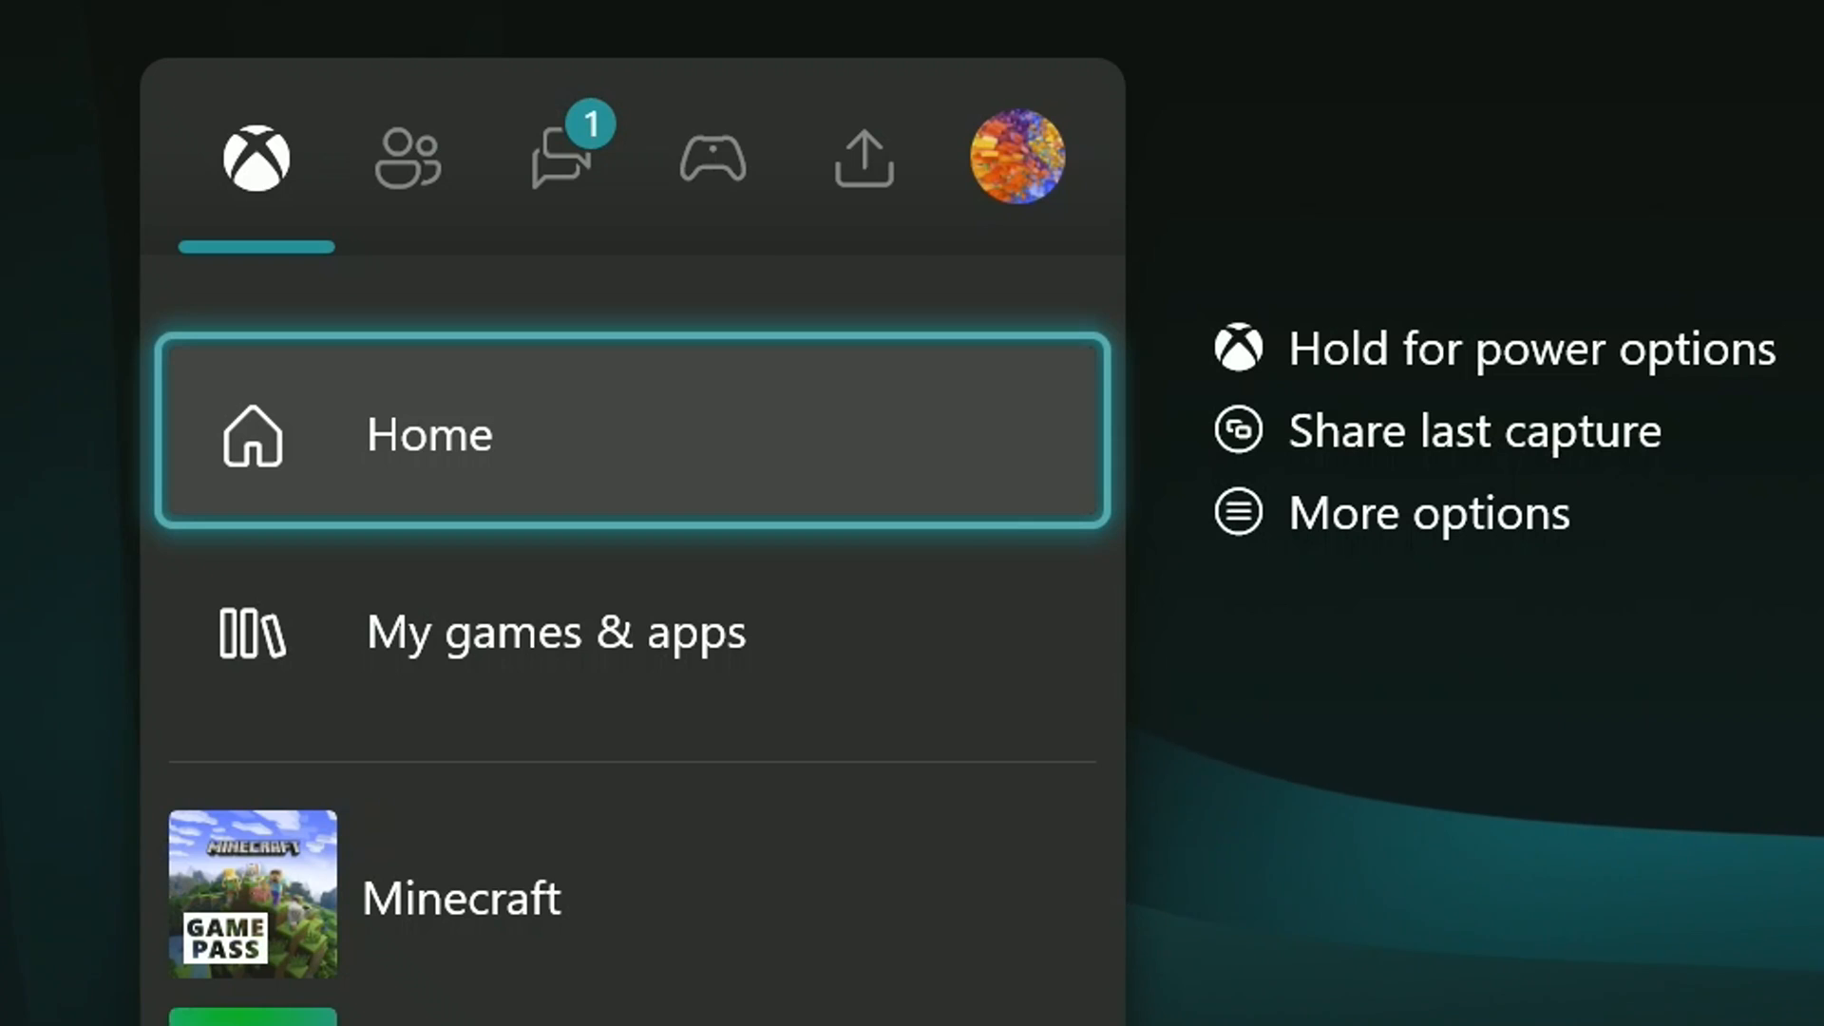
mouse_move(1017, 159)
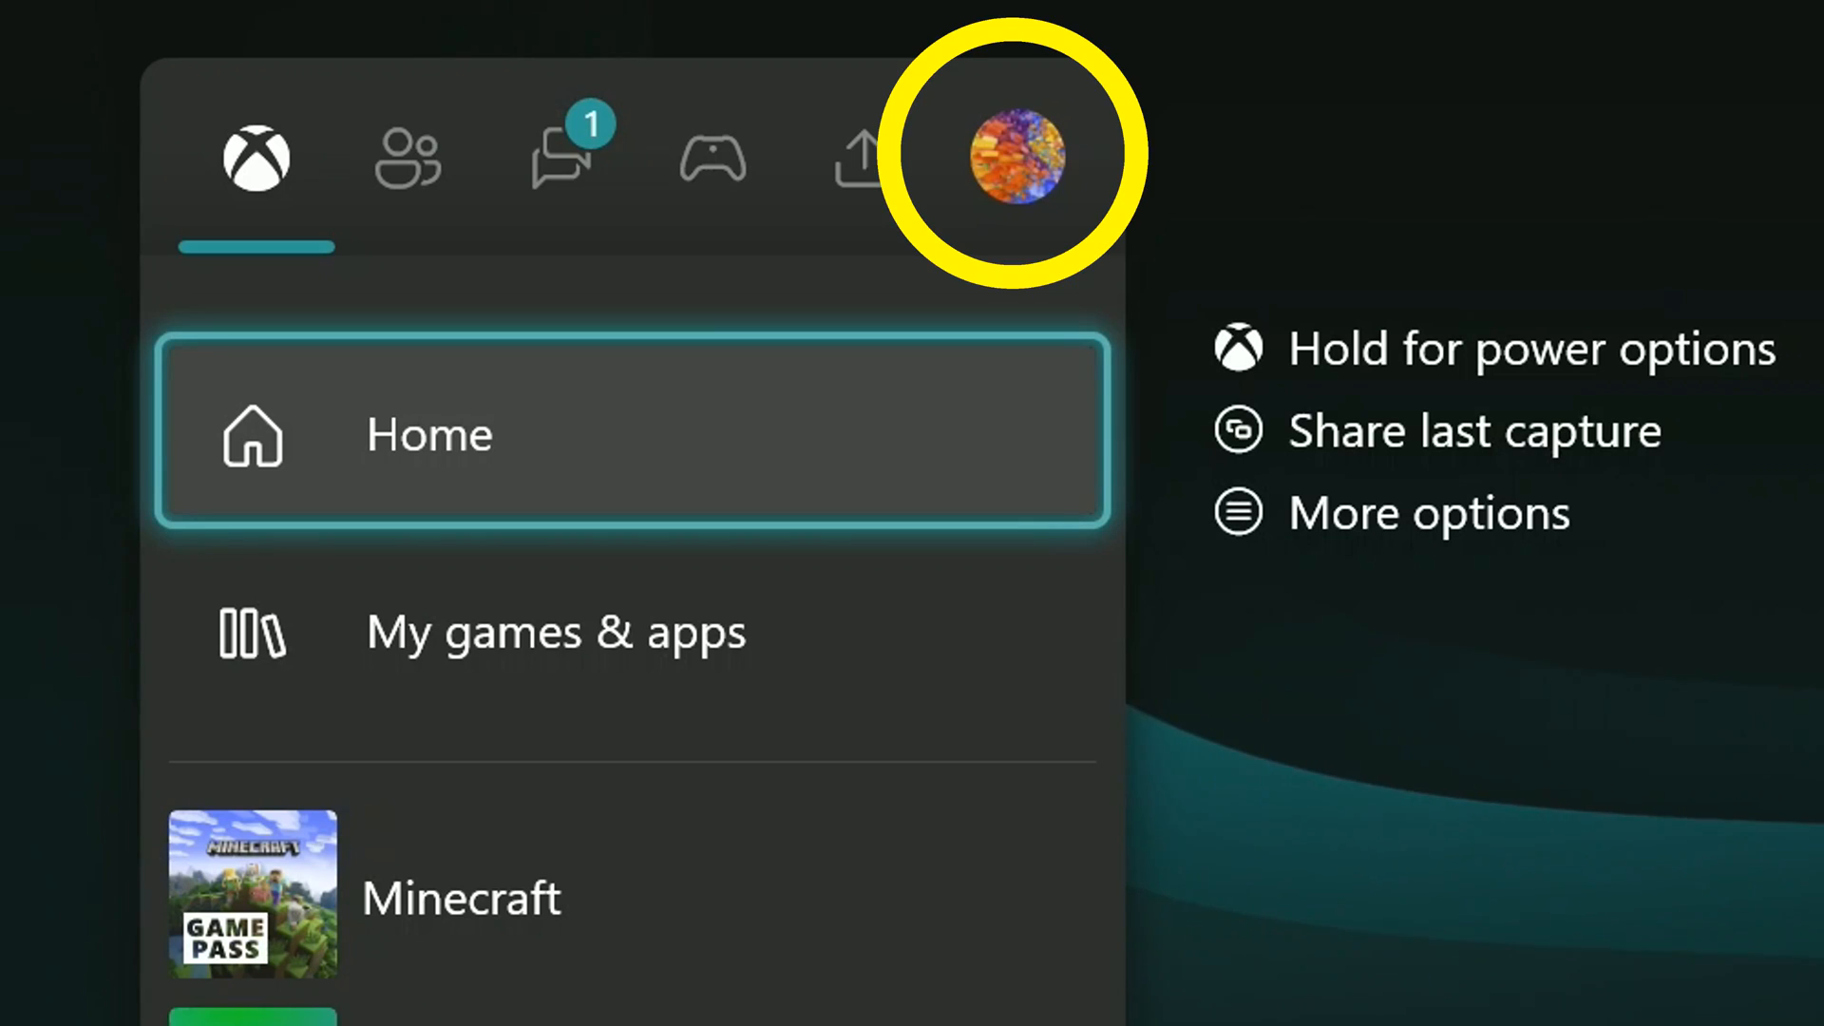
- Move across the guide tabs from People through Game activity to Profile & system
click(407, 160)
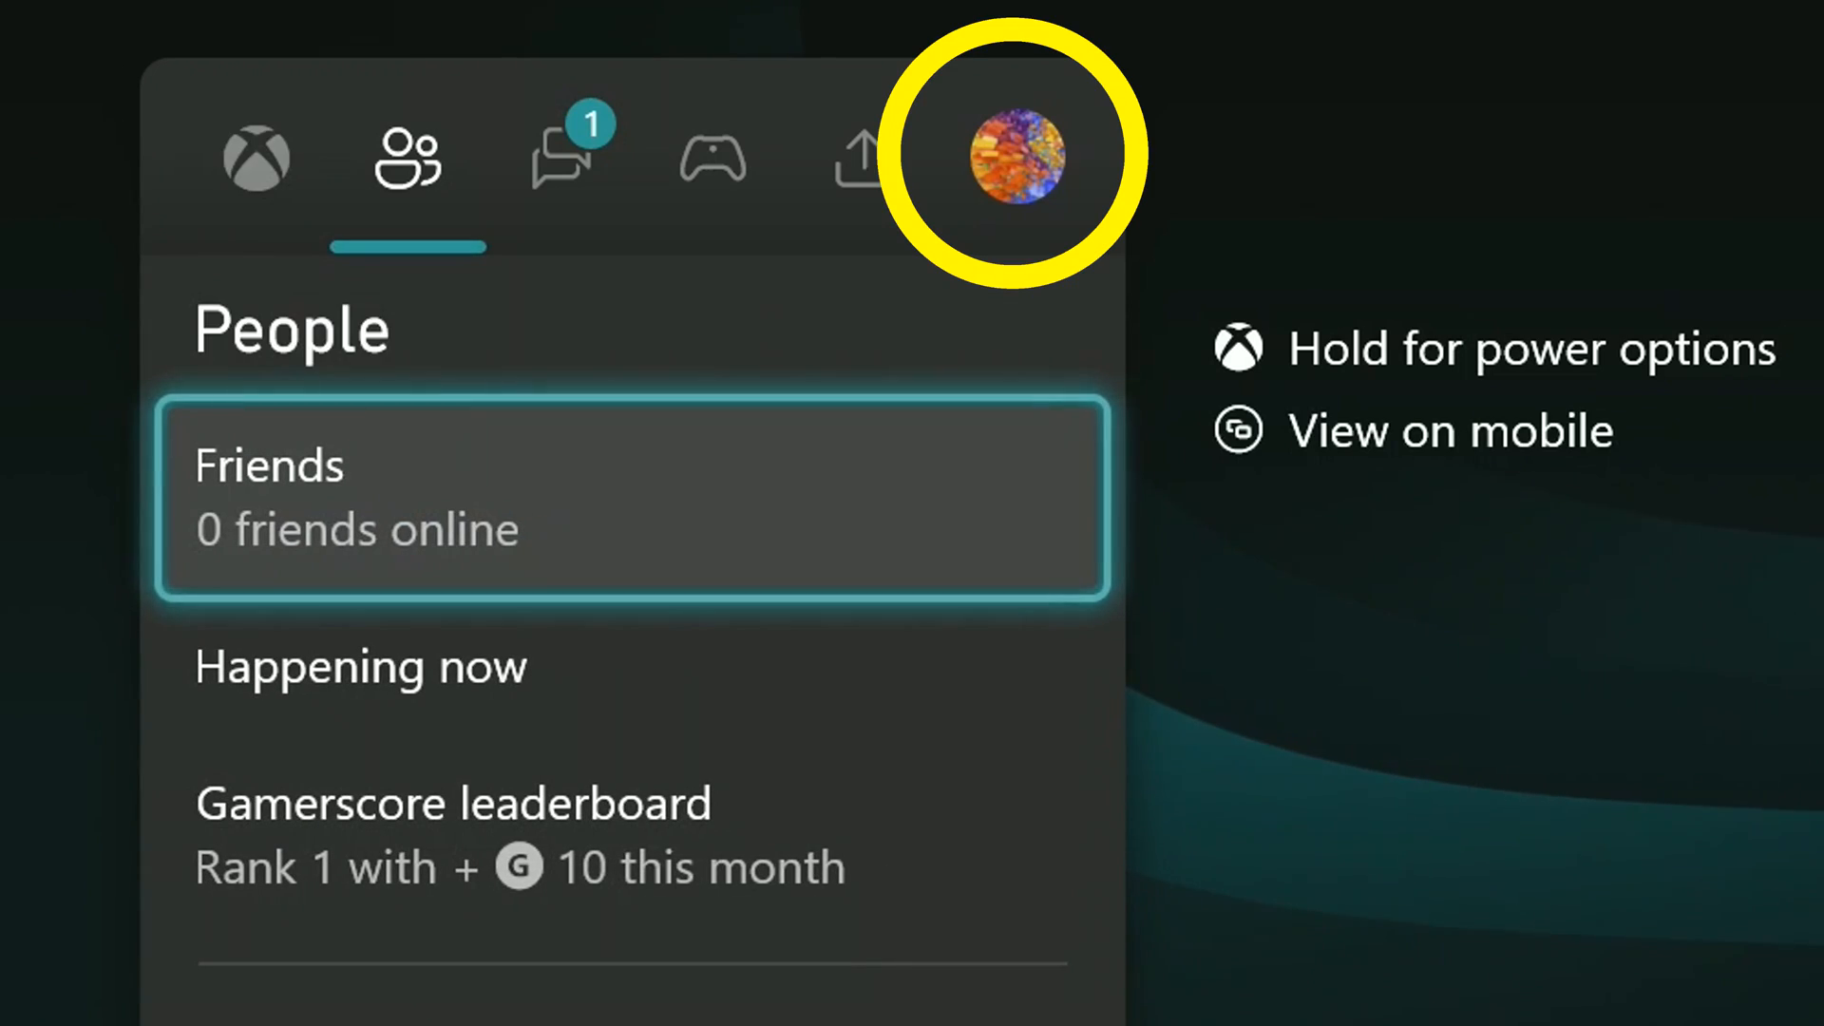
click(709, 157)
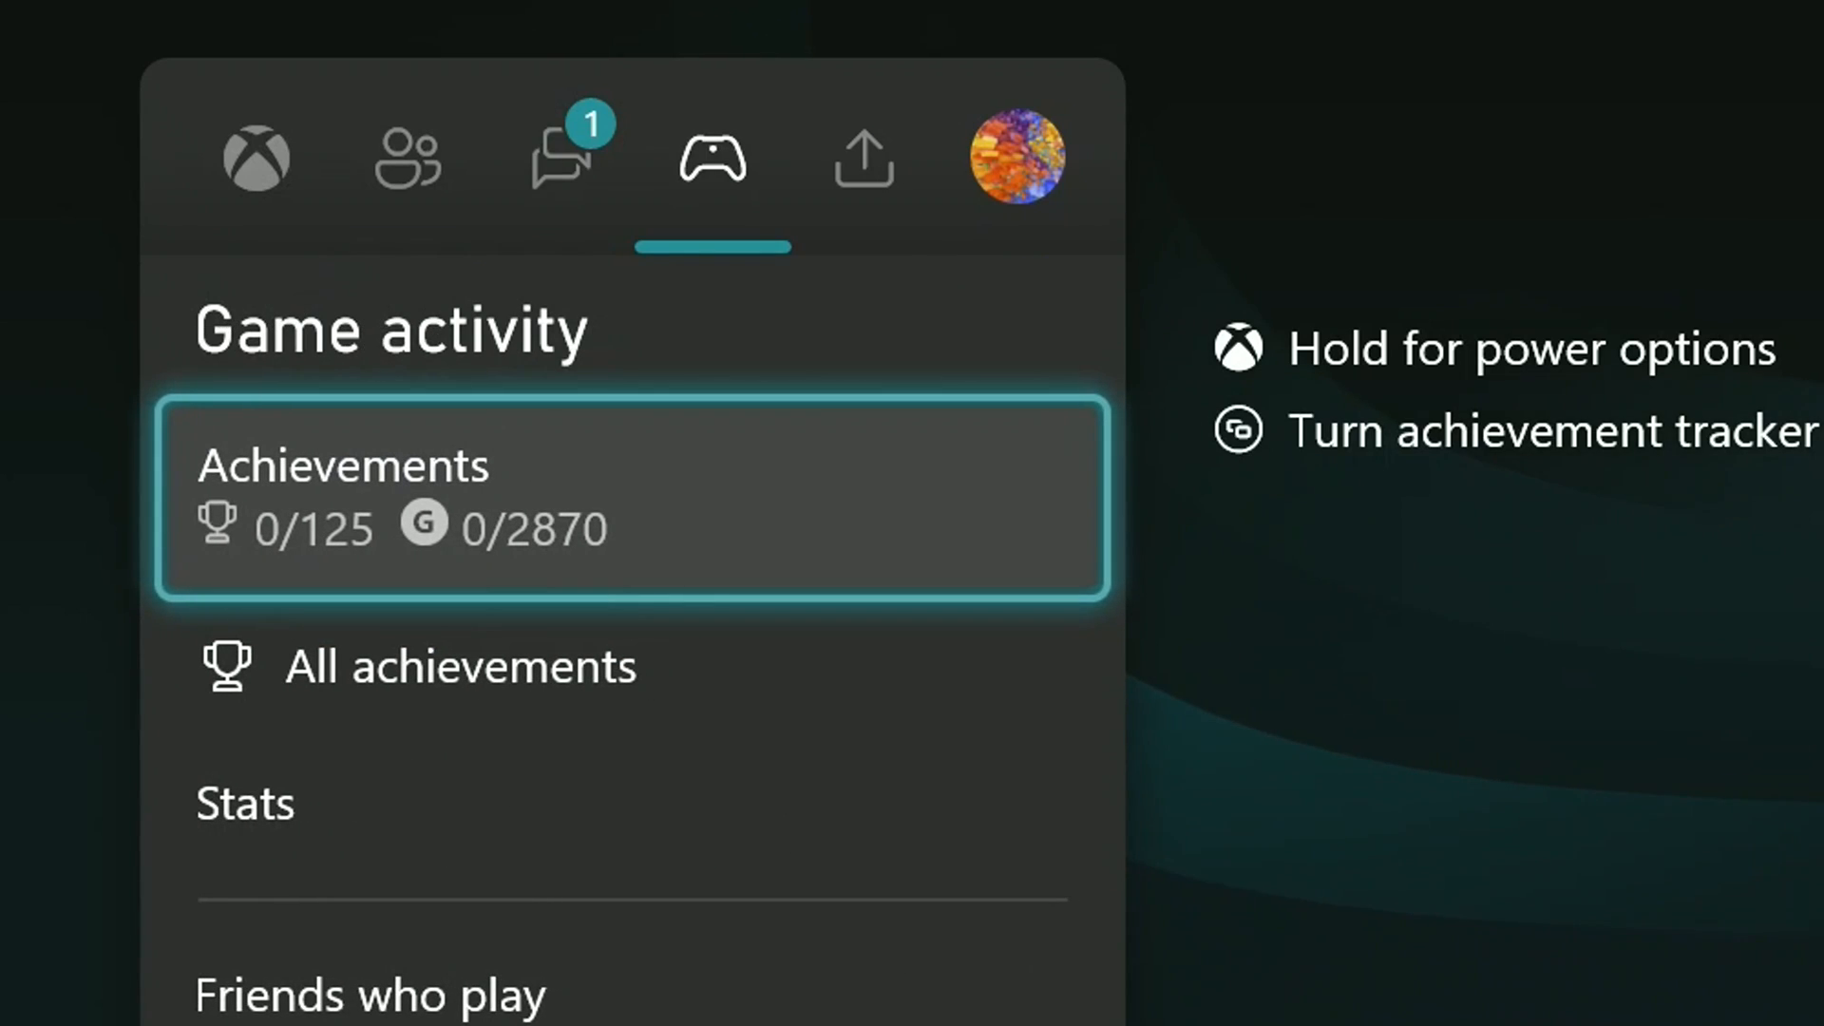
click(1015, 158)
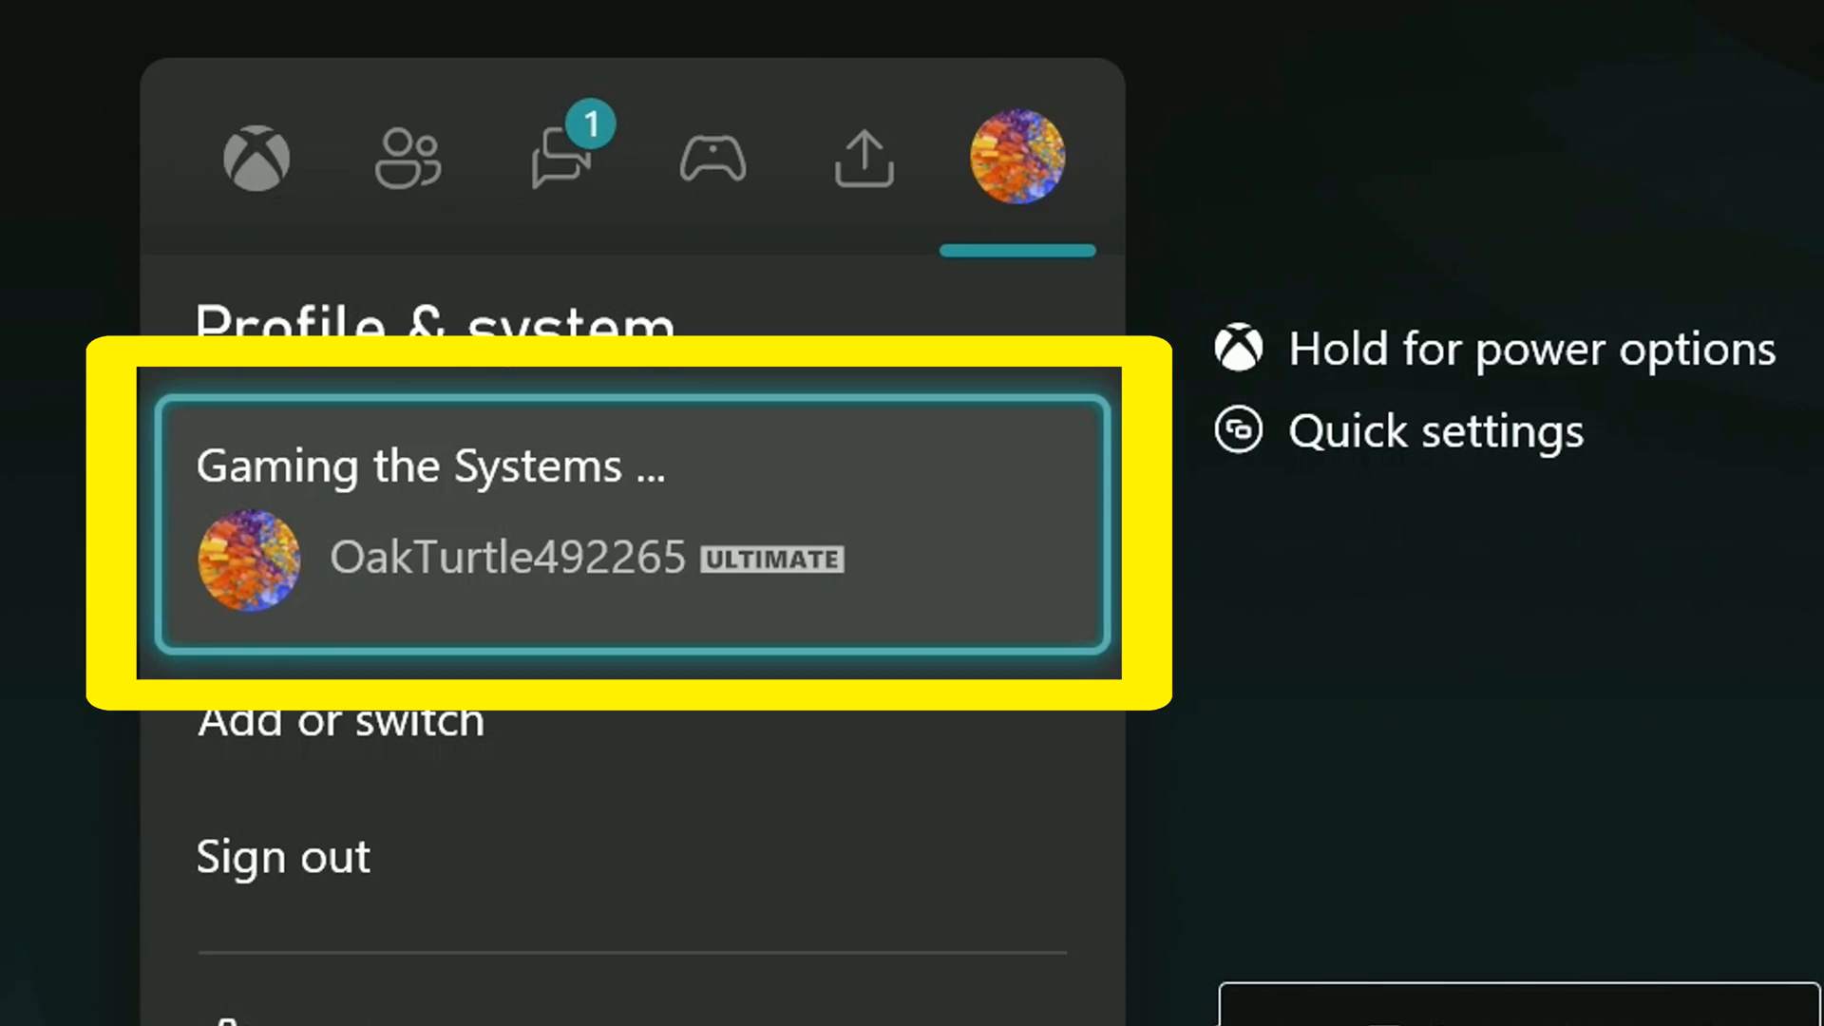
- From the signed-in profile, go to My account and its Subscriptions list
click(629, 516)
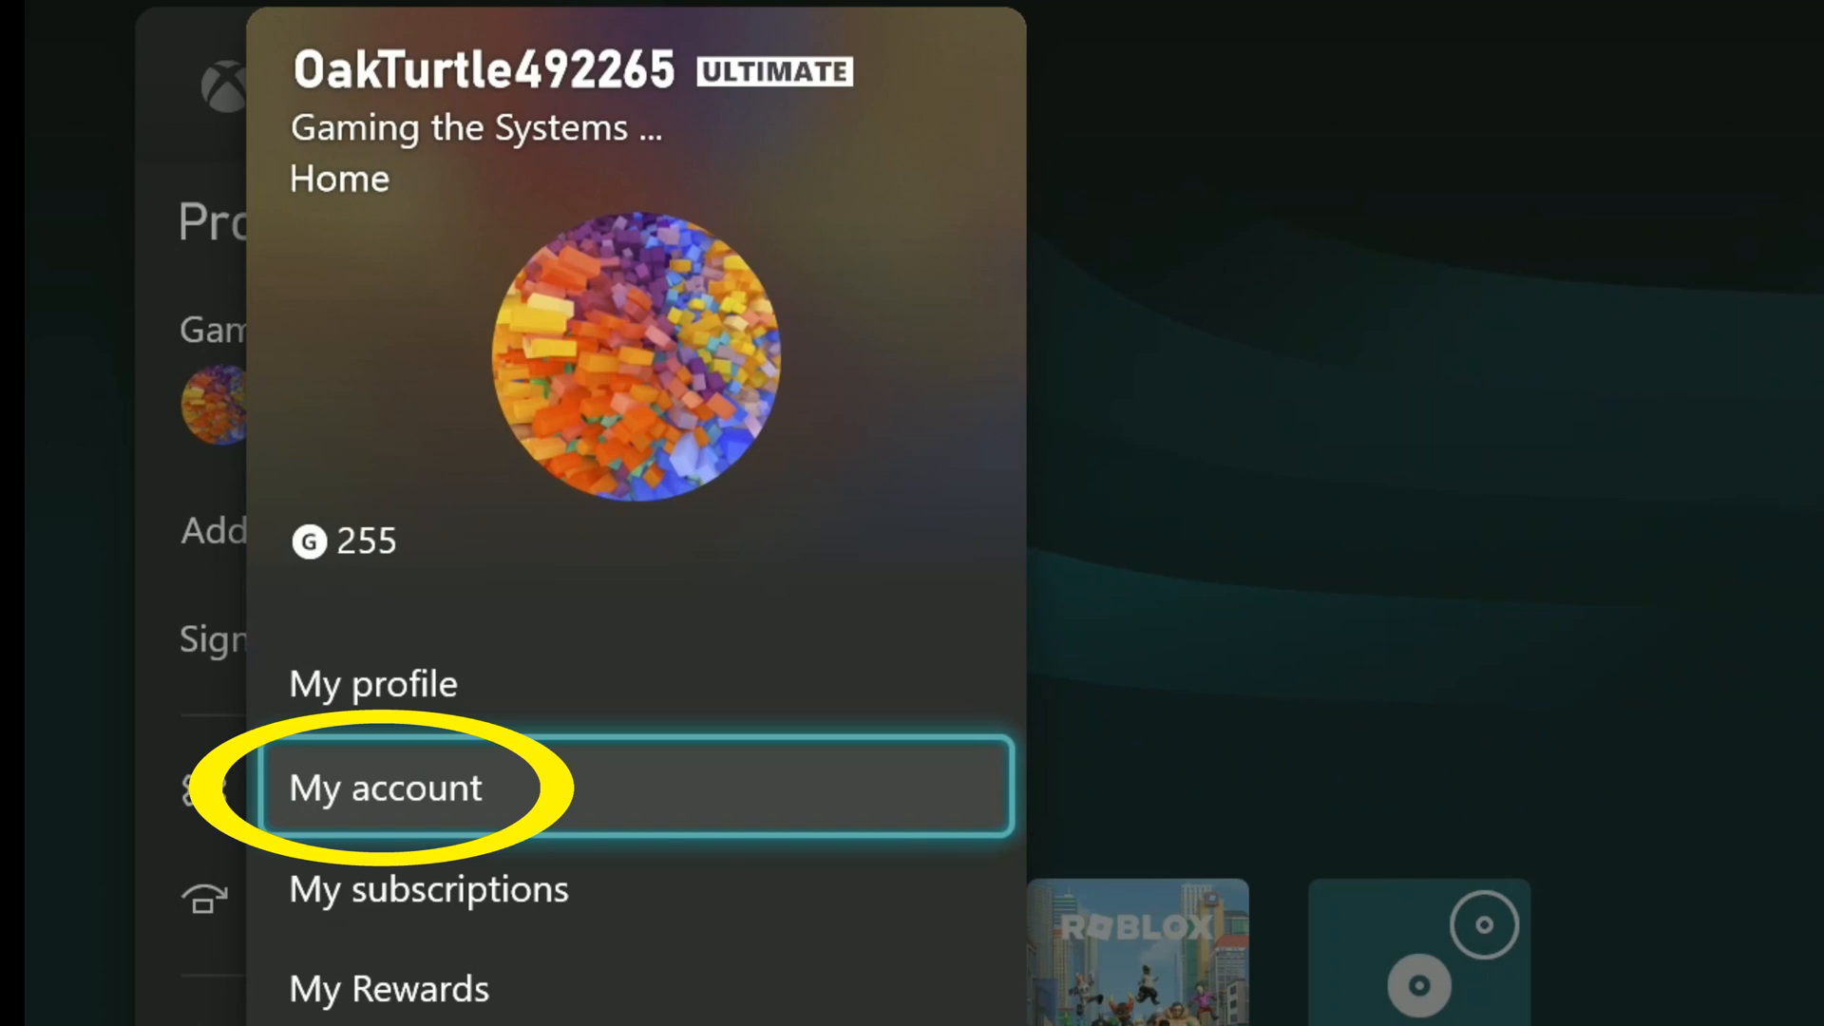
click(385, 787)
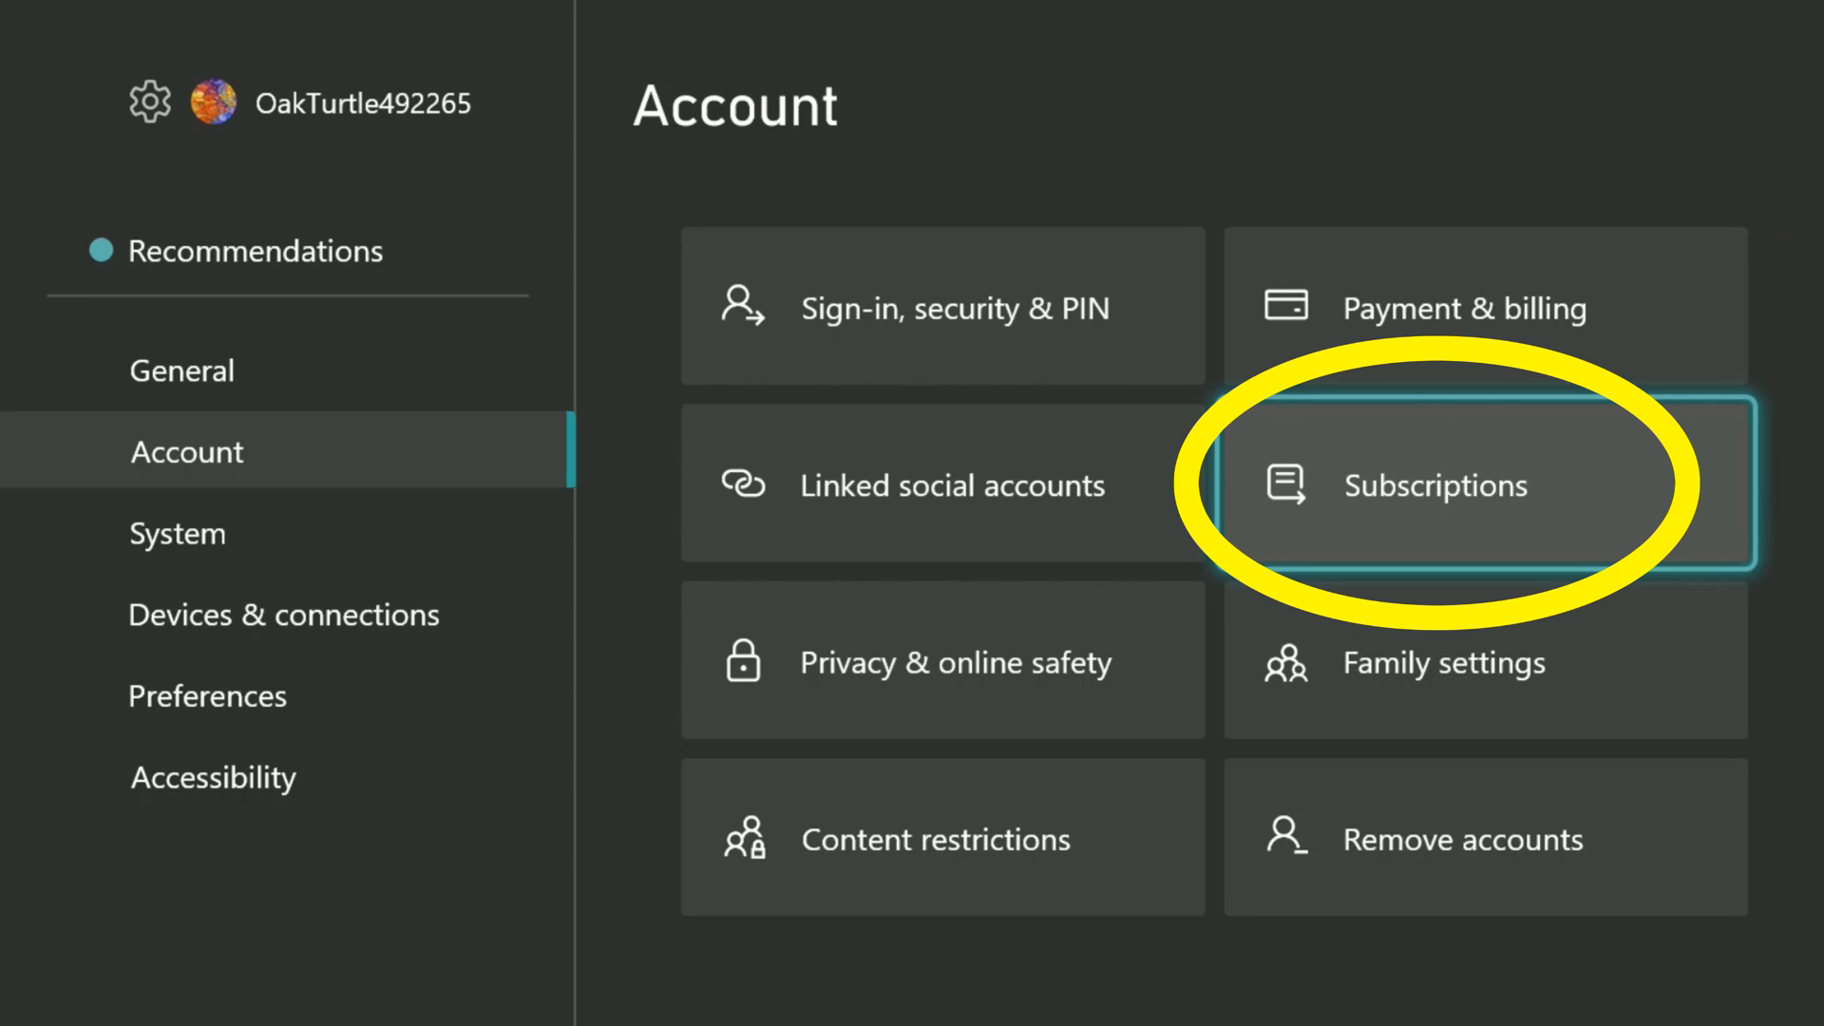
click(1436, 485)
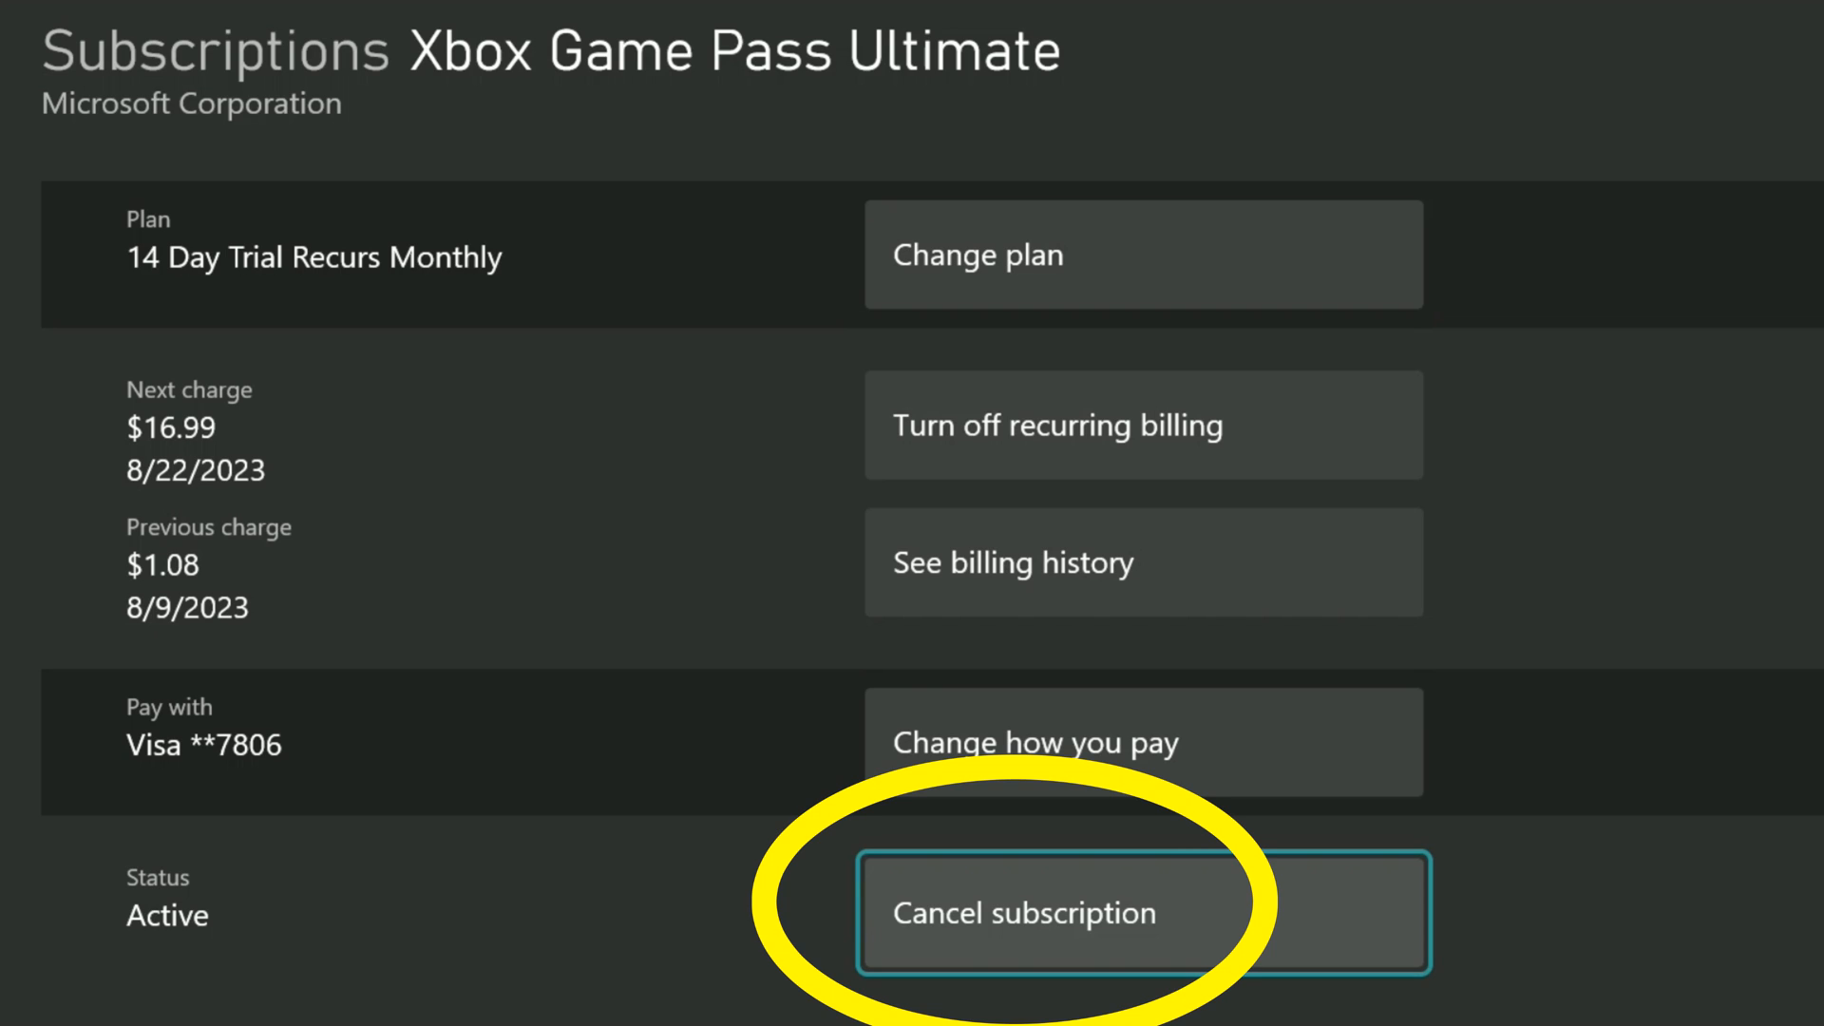
- Start cancelling Game Pass Ultimate to bring up the cancellation confirmation
click(1022, 914)
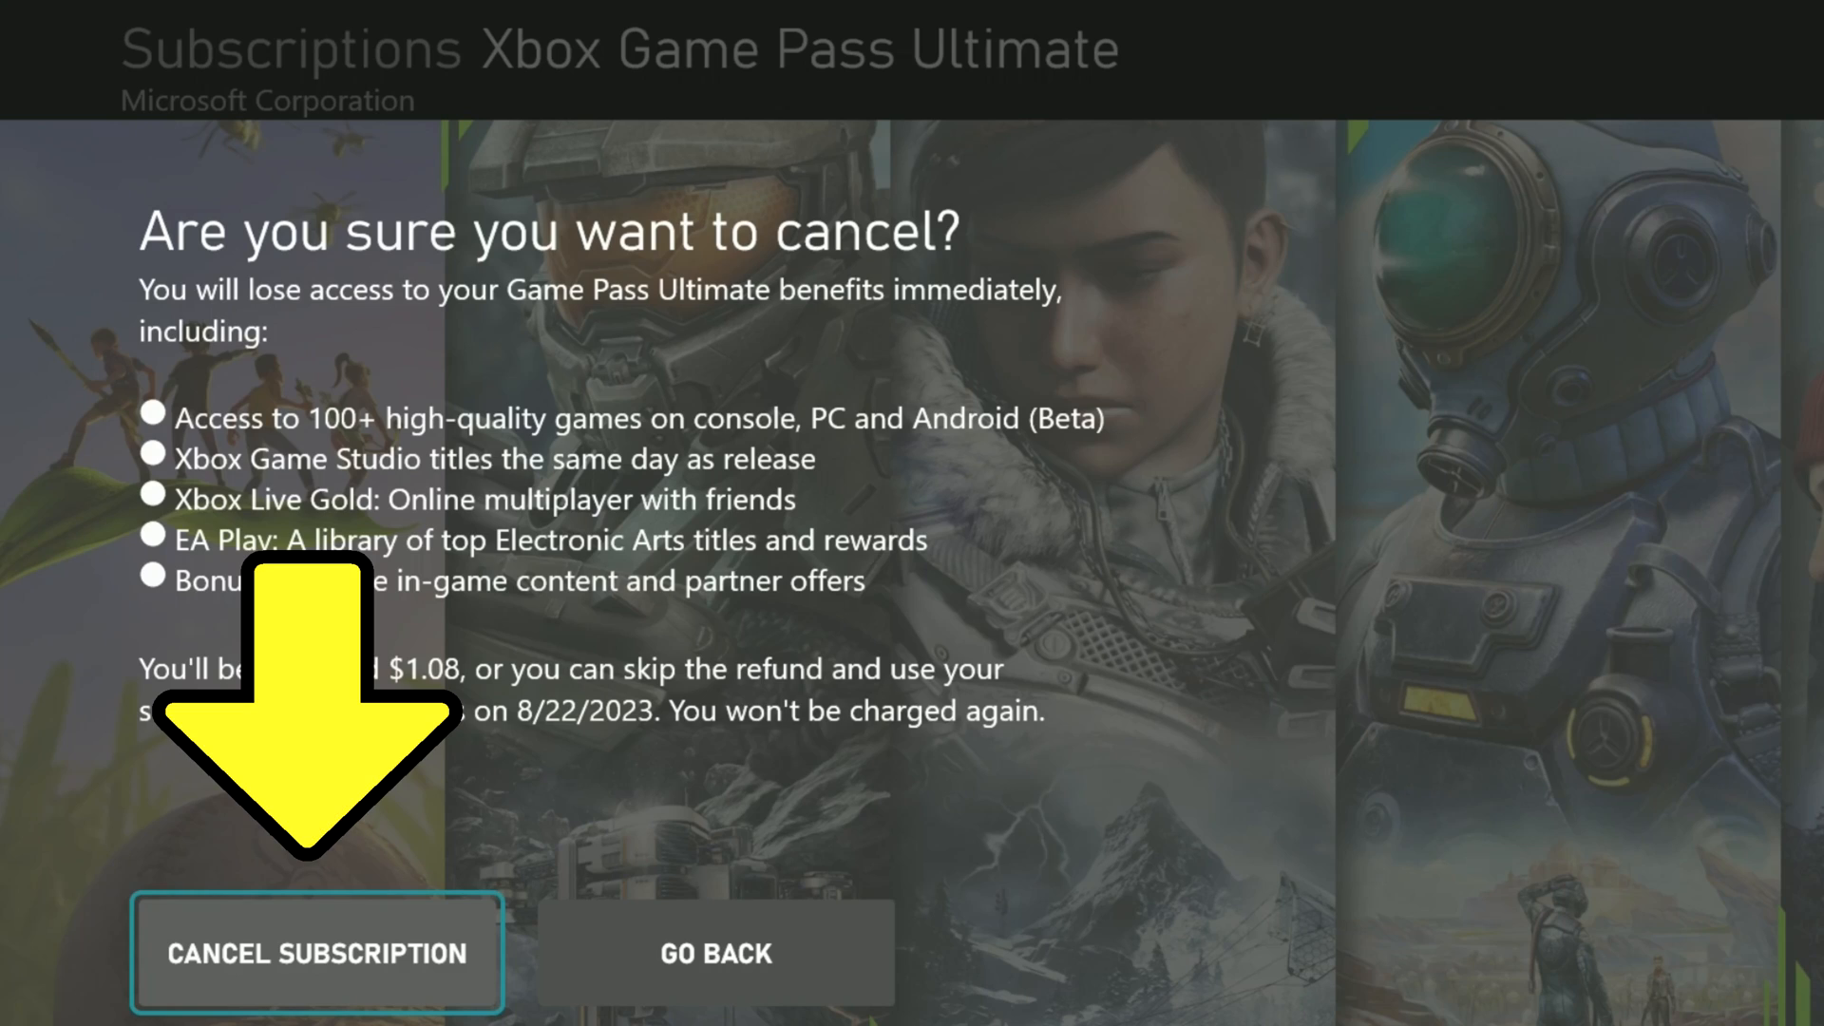
click(317, 952)
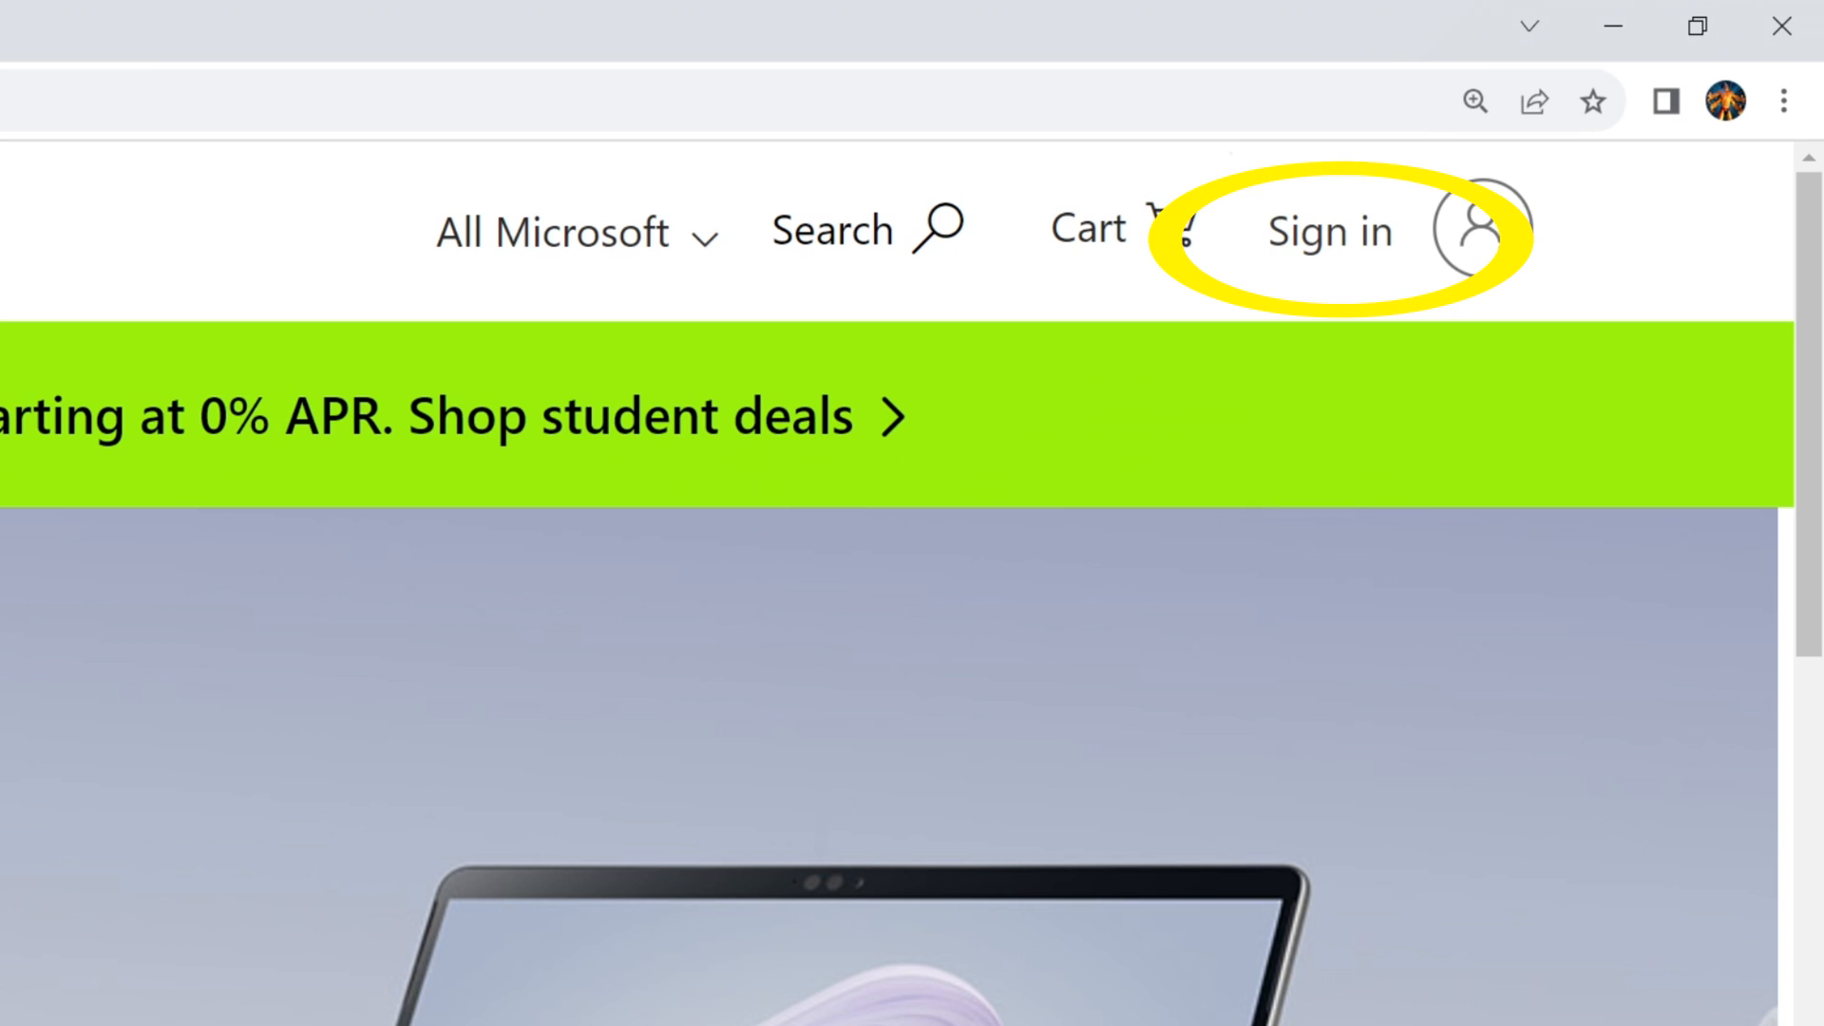
- Sign in to the Microsoft account with the account email and password
click(1330, 230)
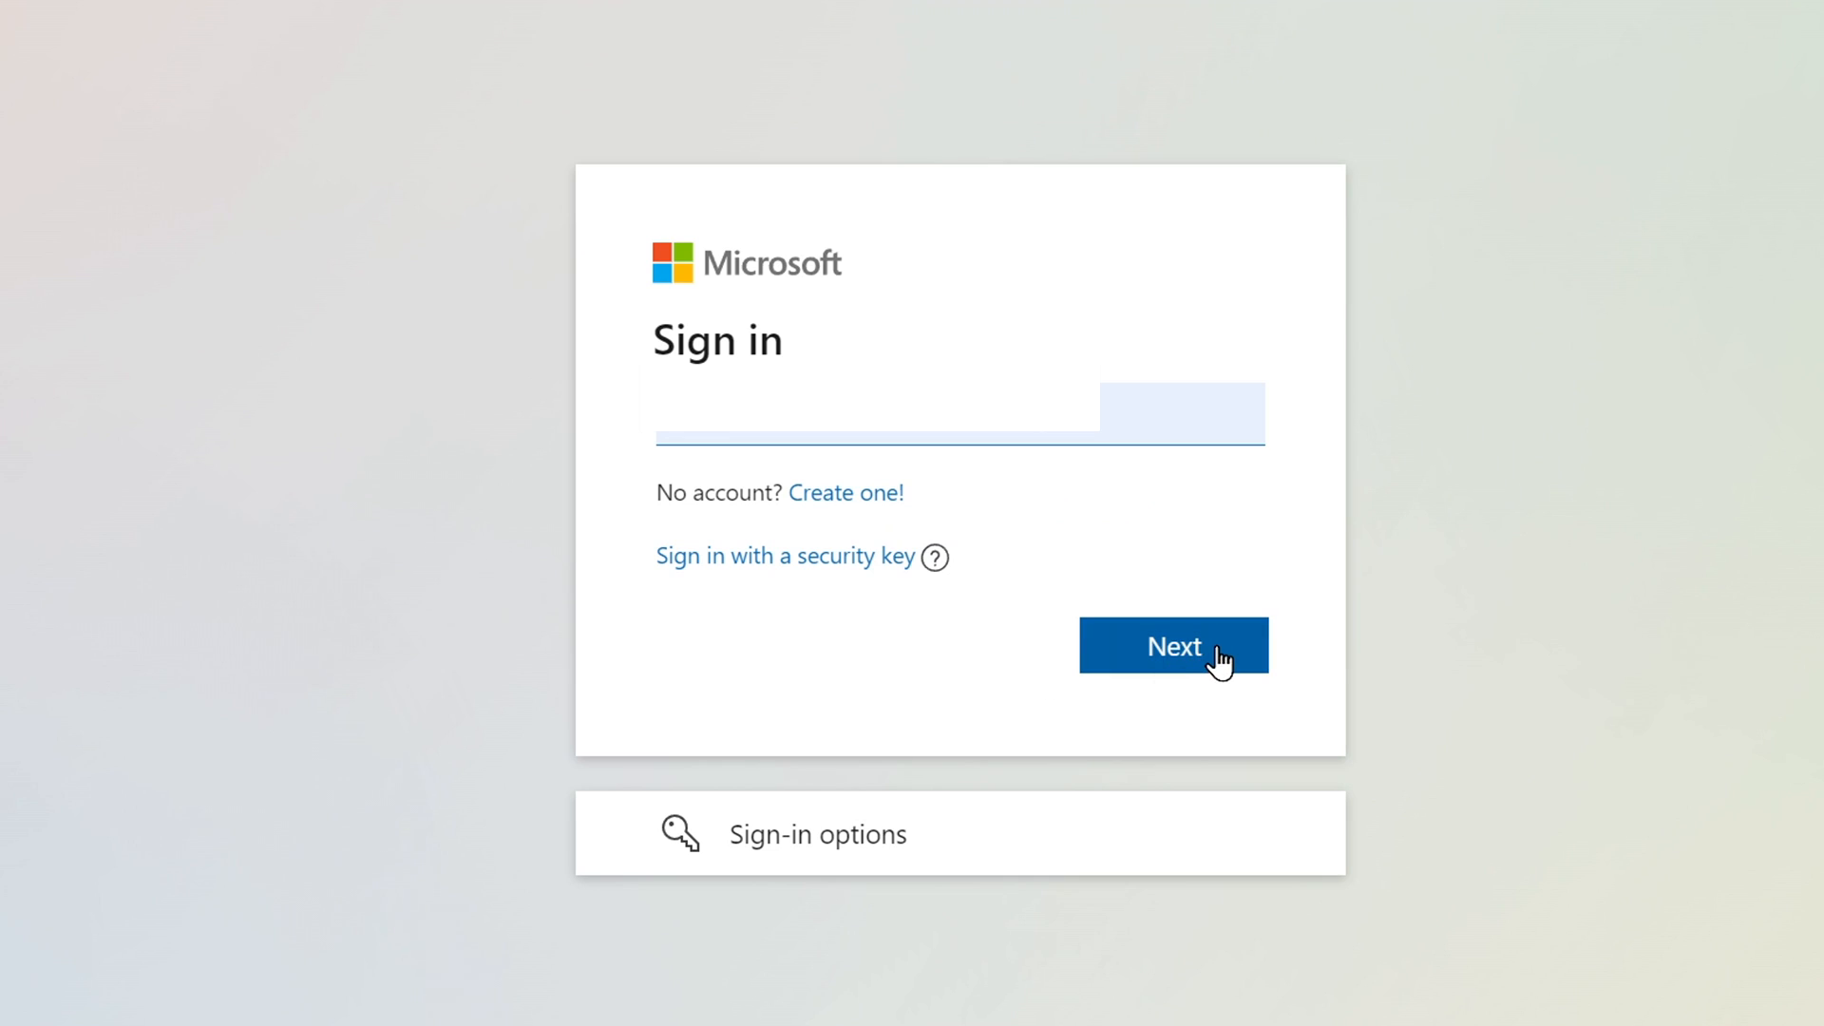
click(1172, 646)
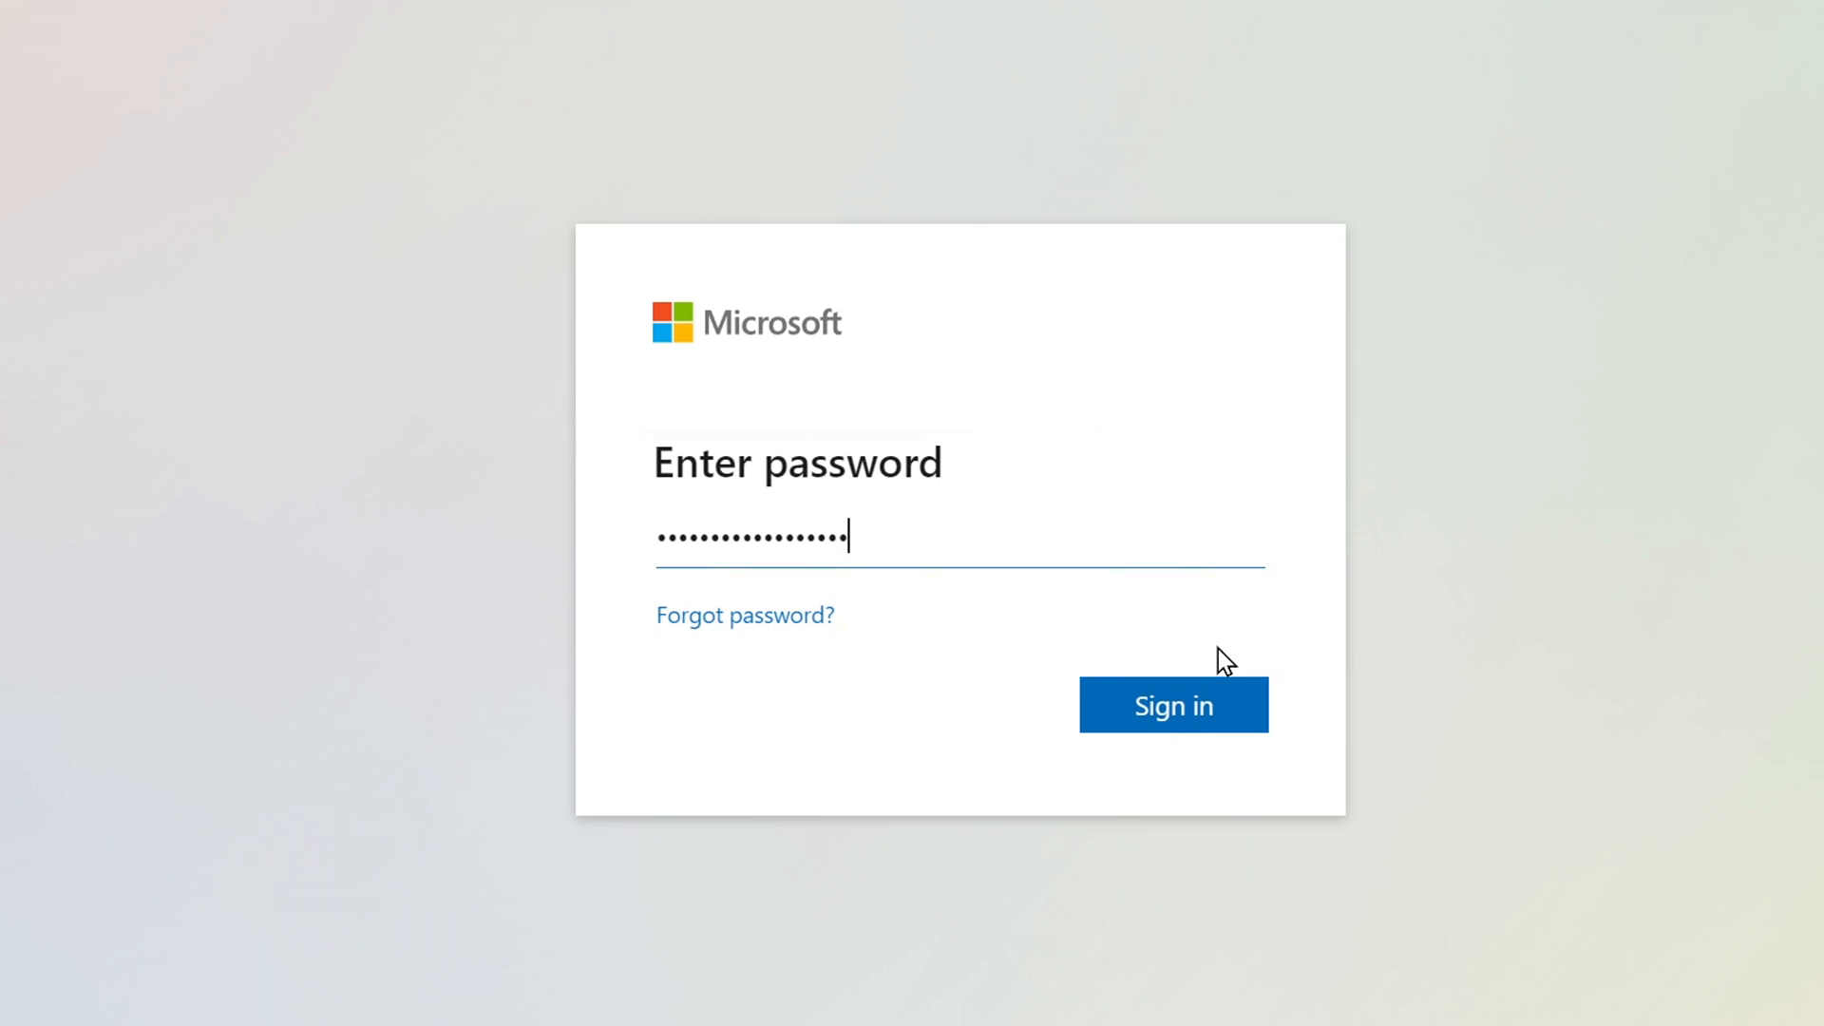
mouse_move(1172, 705)
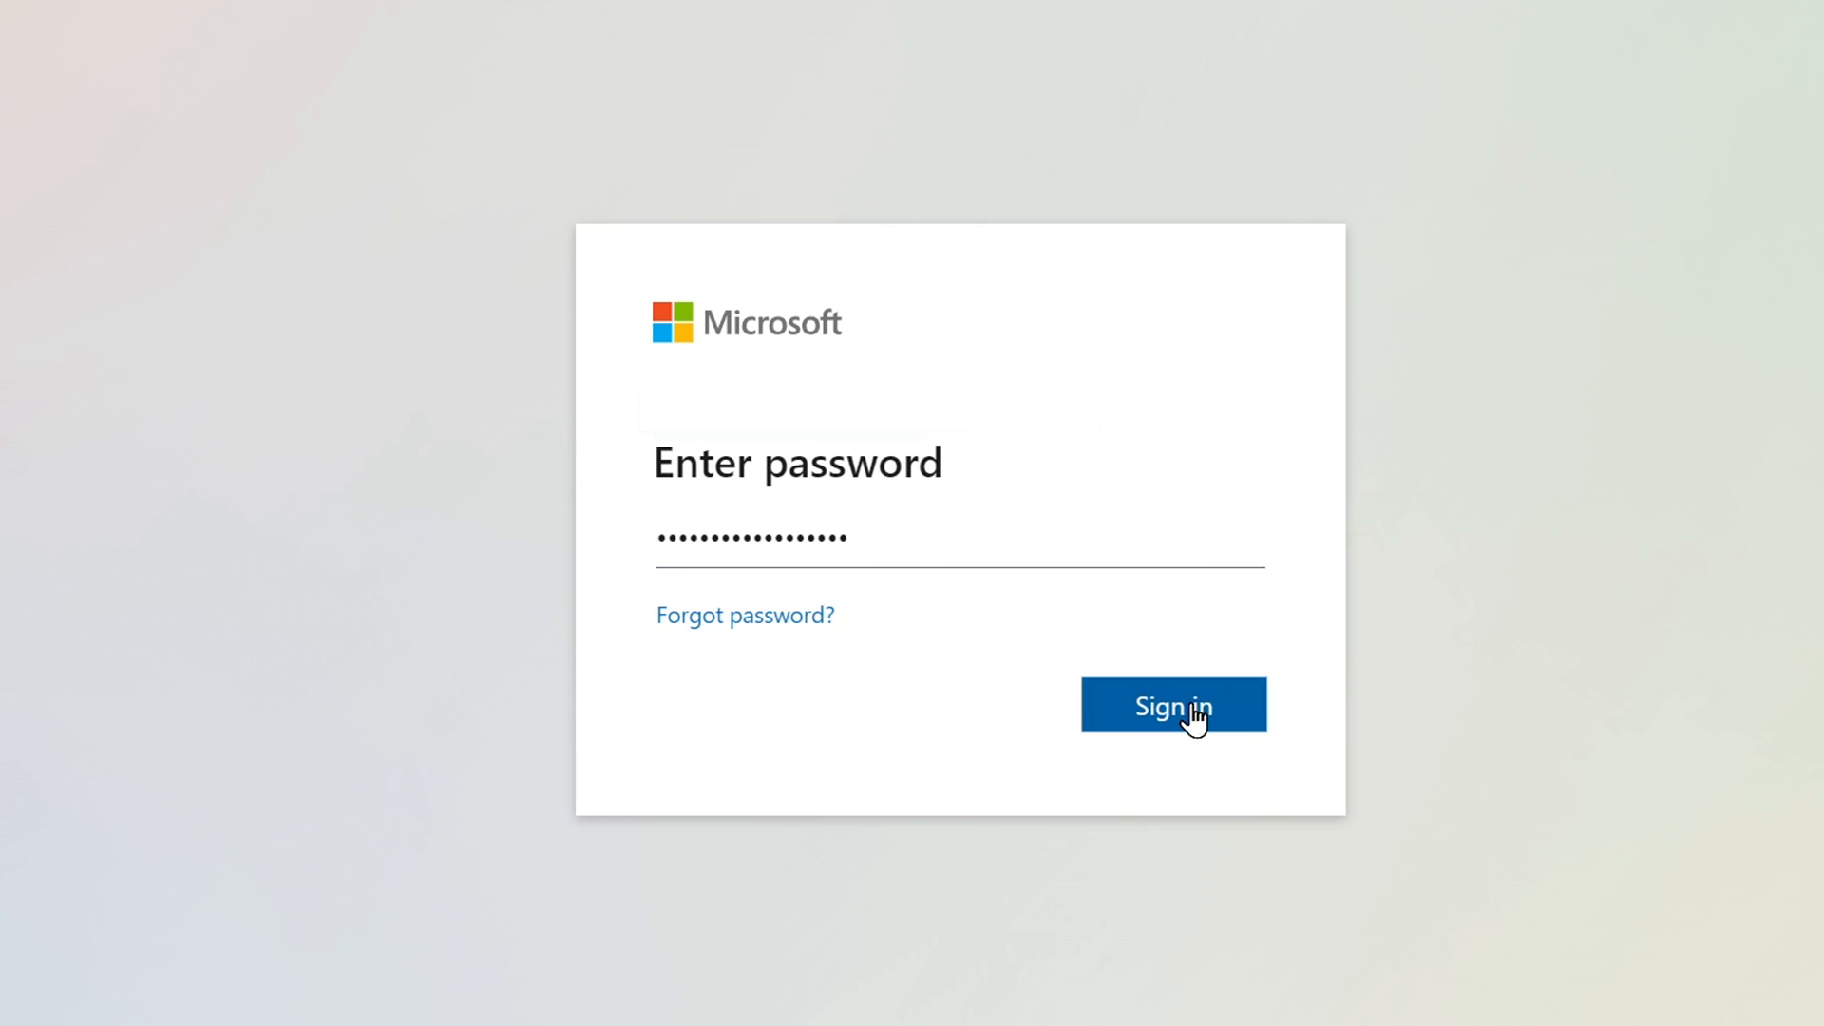
click(1172, 705)
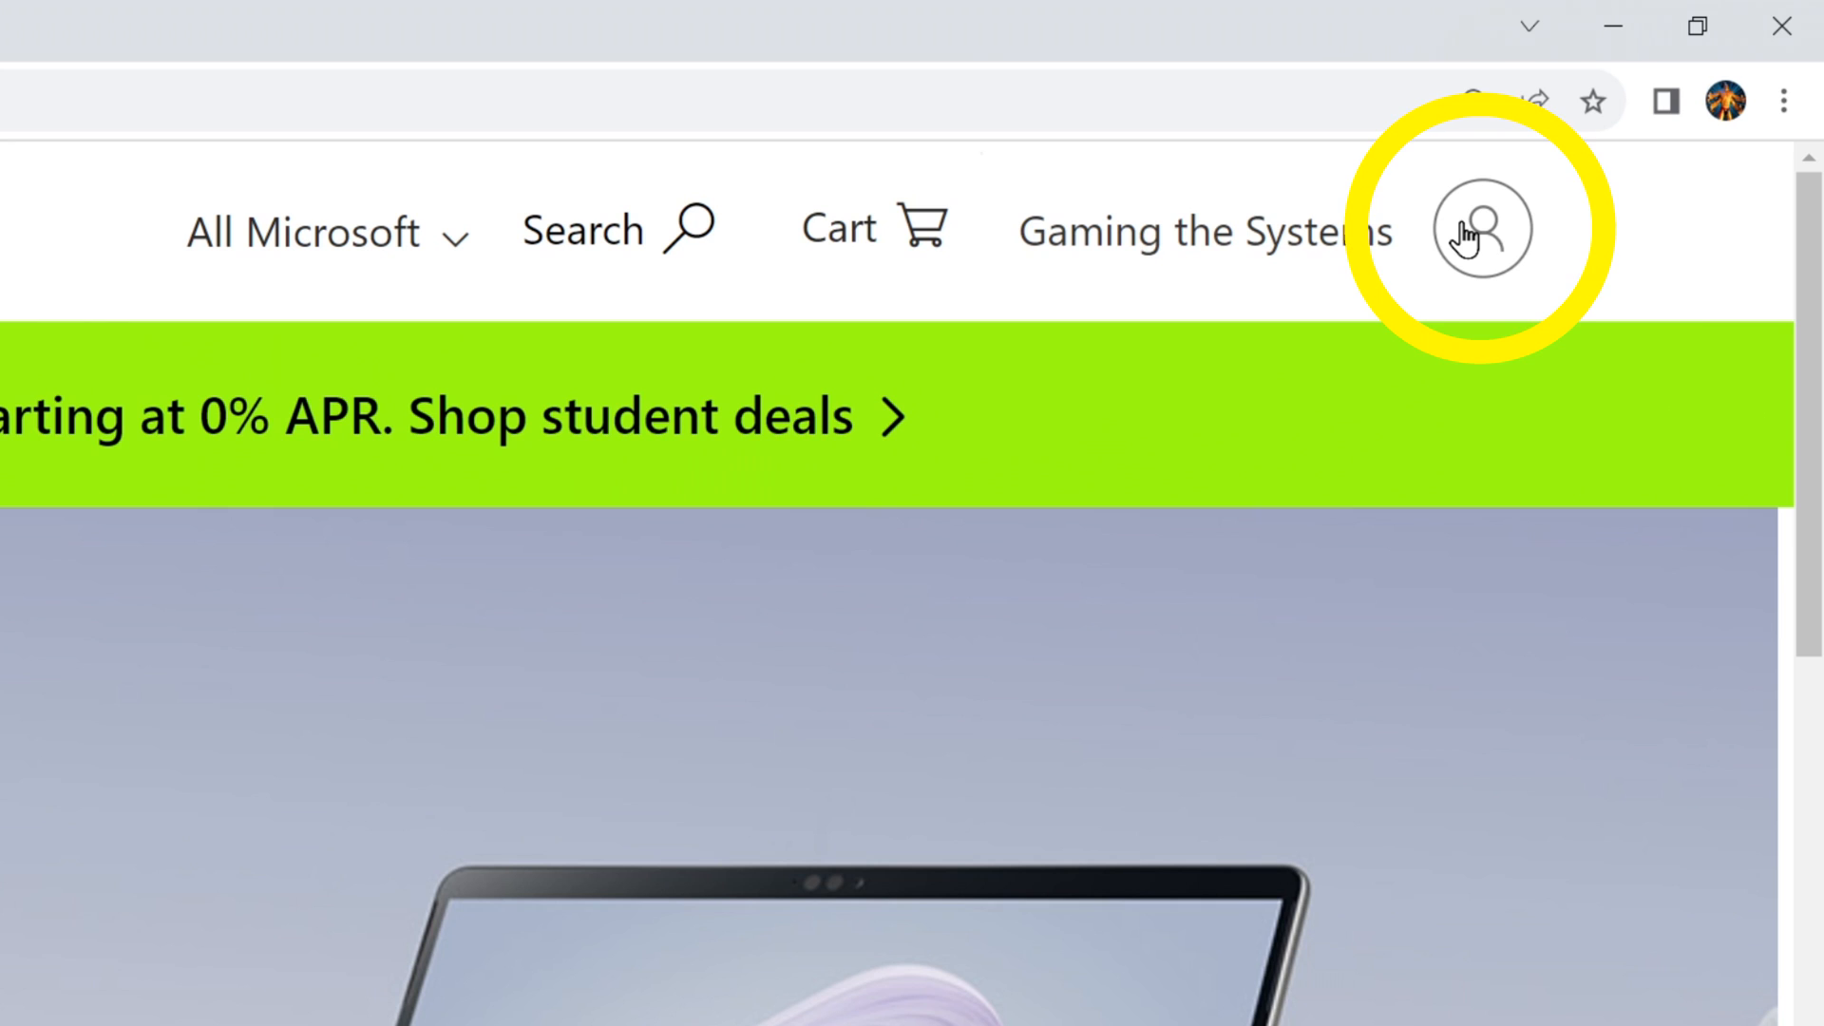
- From the account menu, manage Xbox Game Pass Ultimate and start its online cancellation
click(1480, 228)
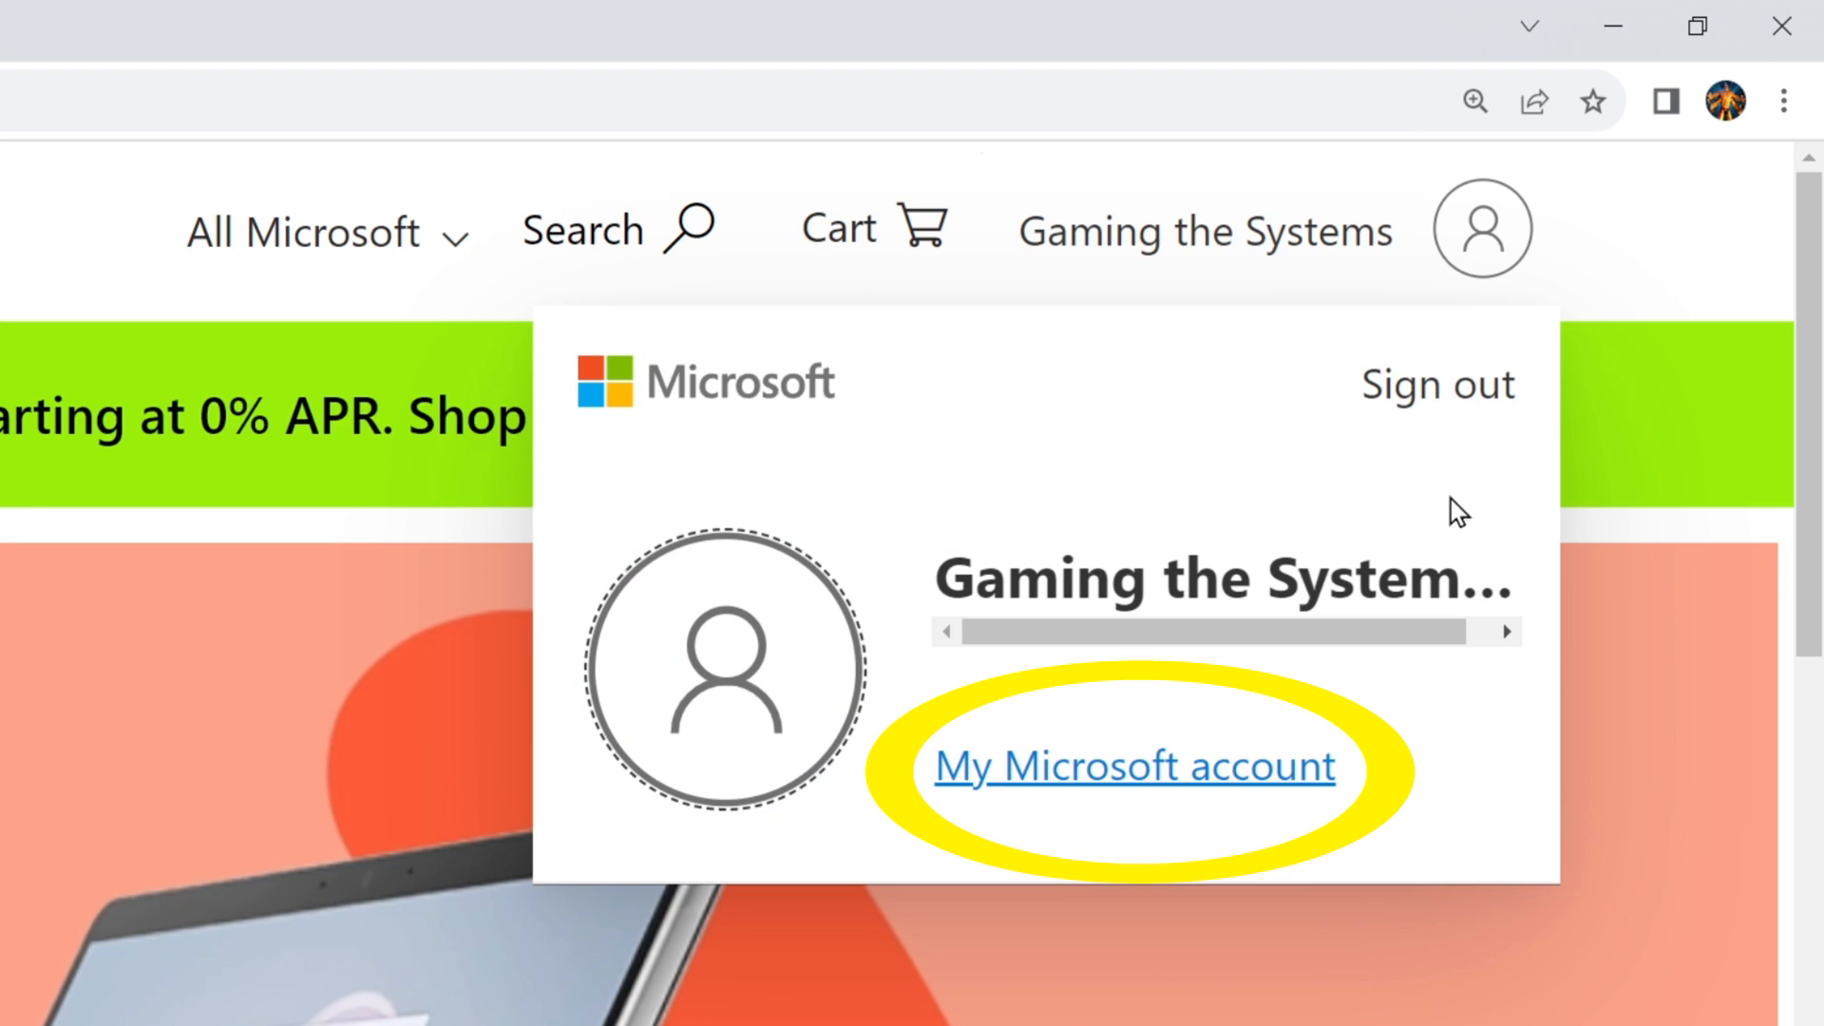
click(1132, 766)
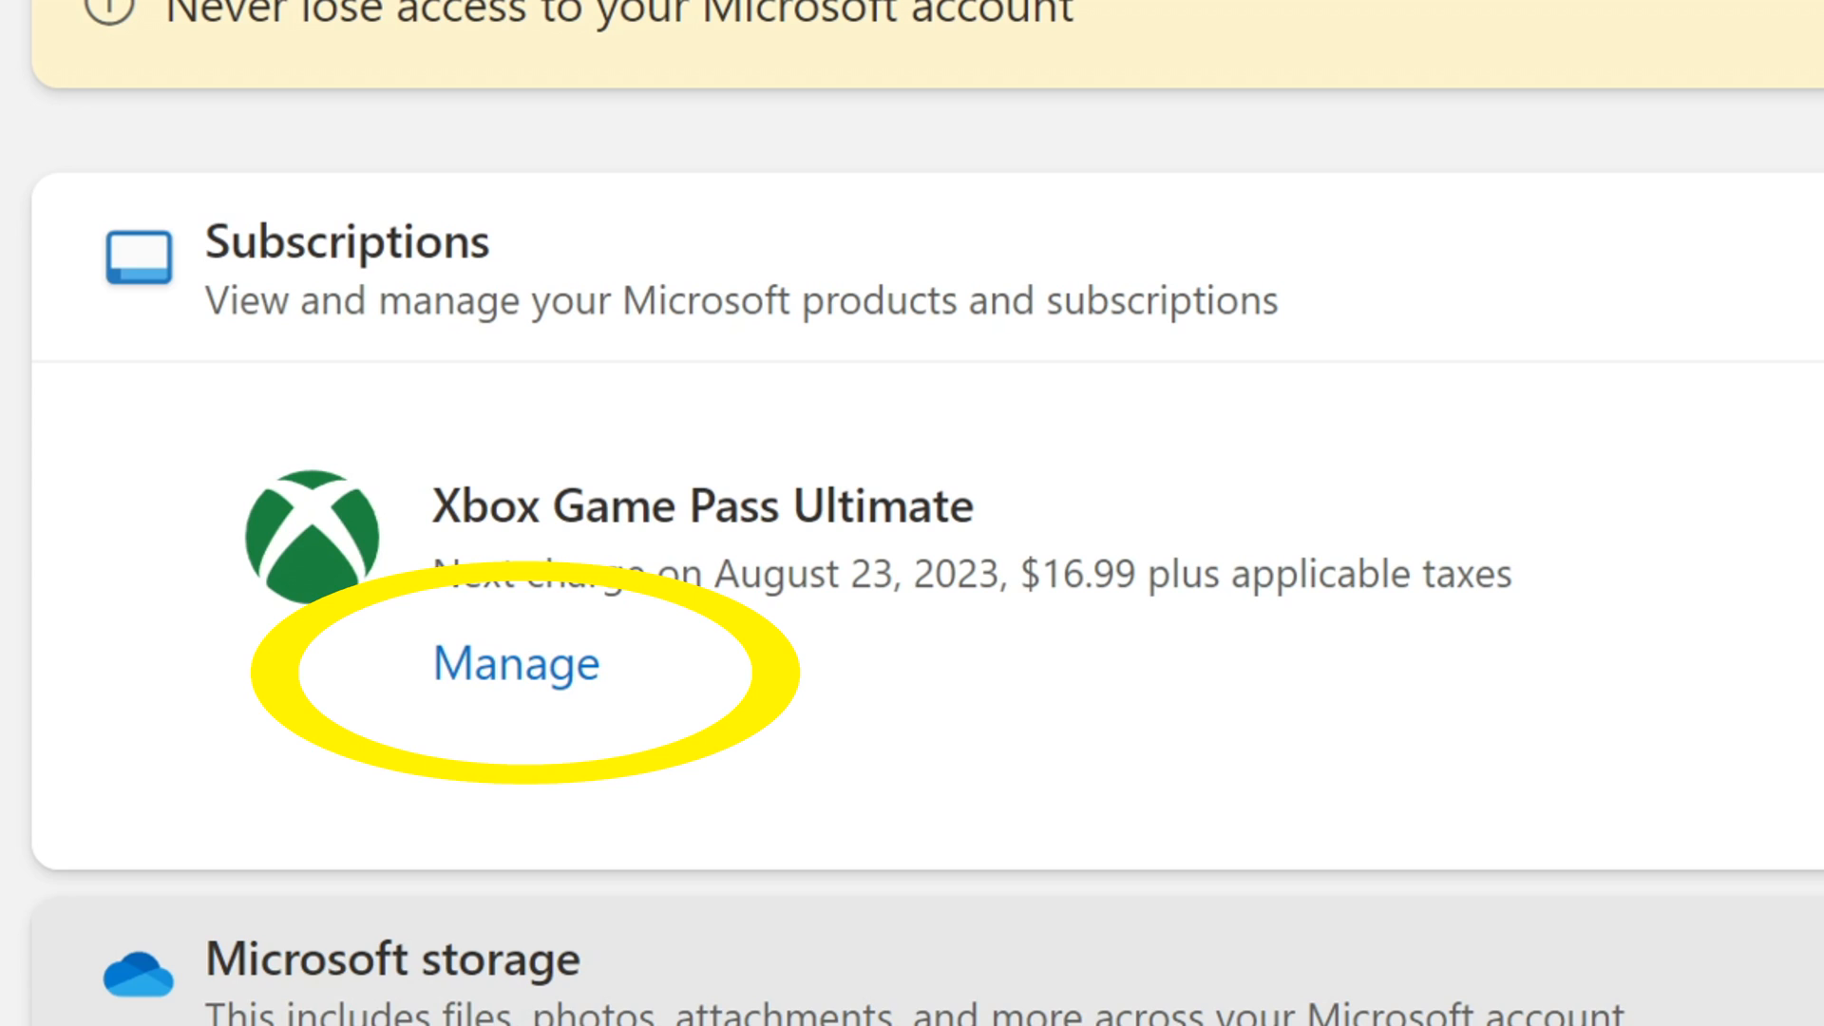
click(513, 663)
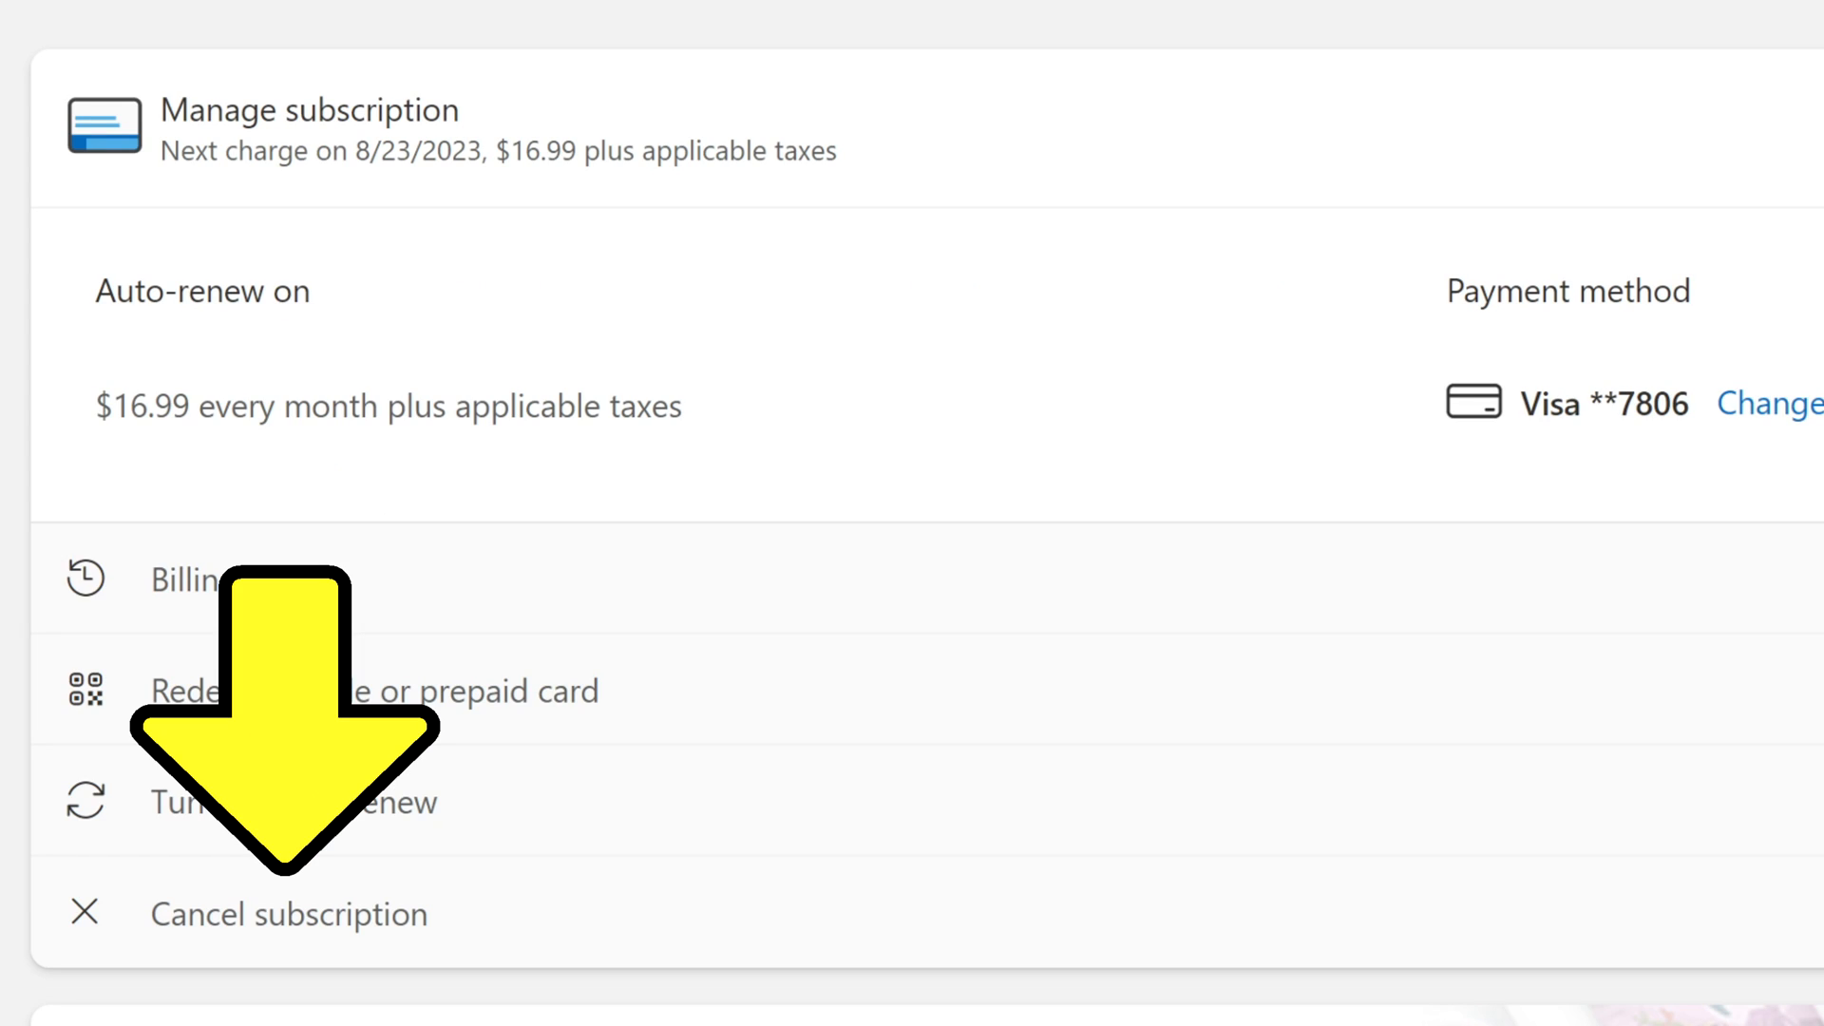
click(289, 912)
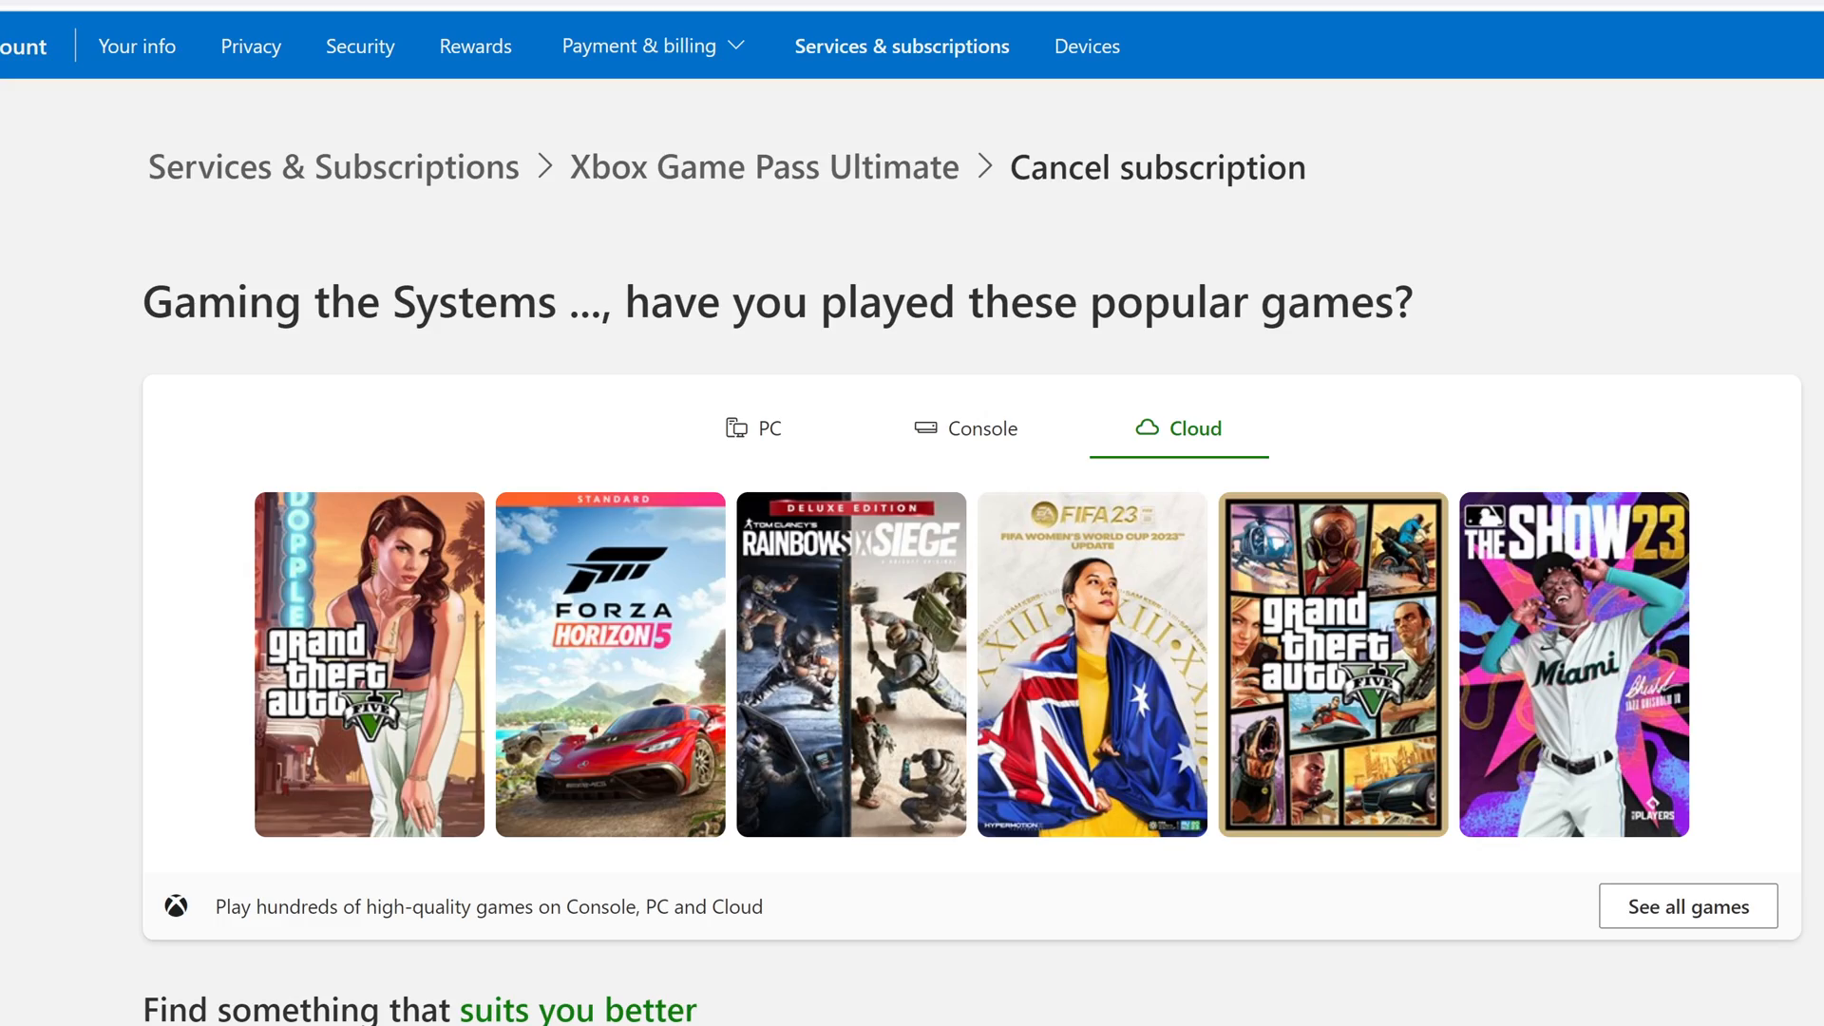
scroll(down, 3)
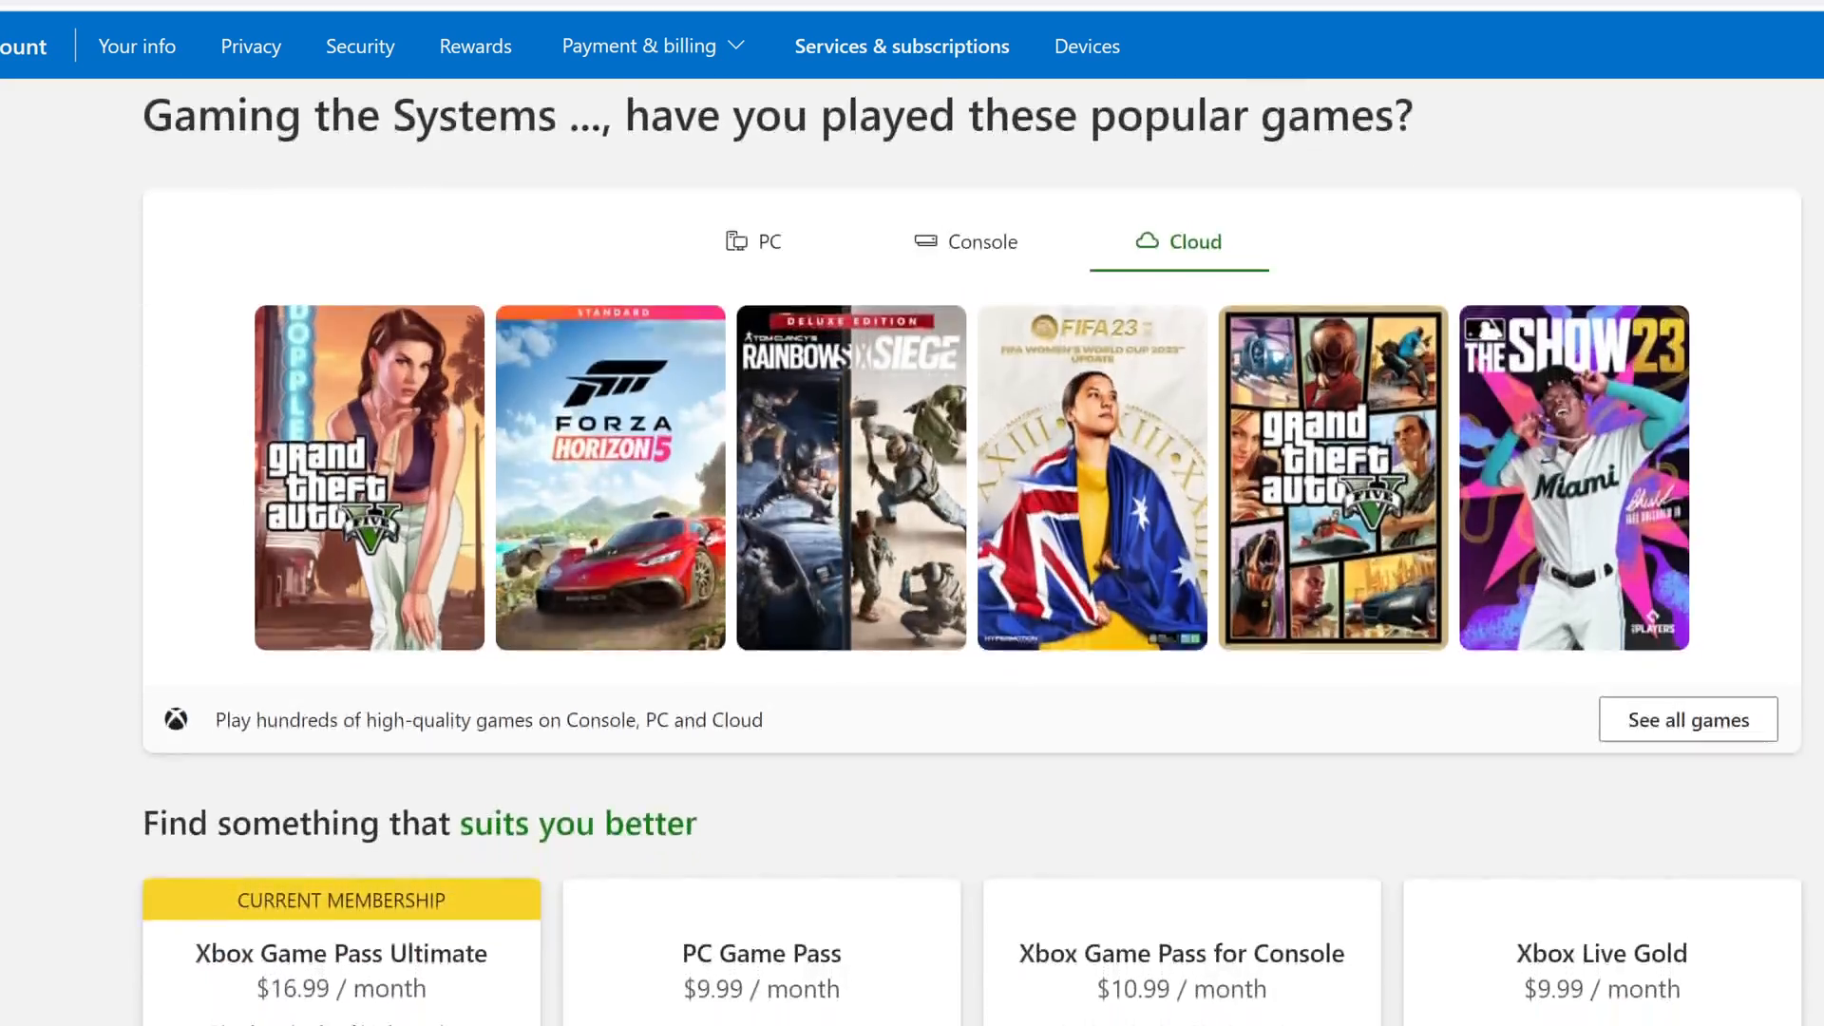
scroll(down, 3)
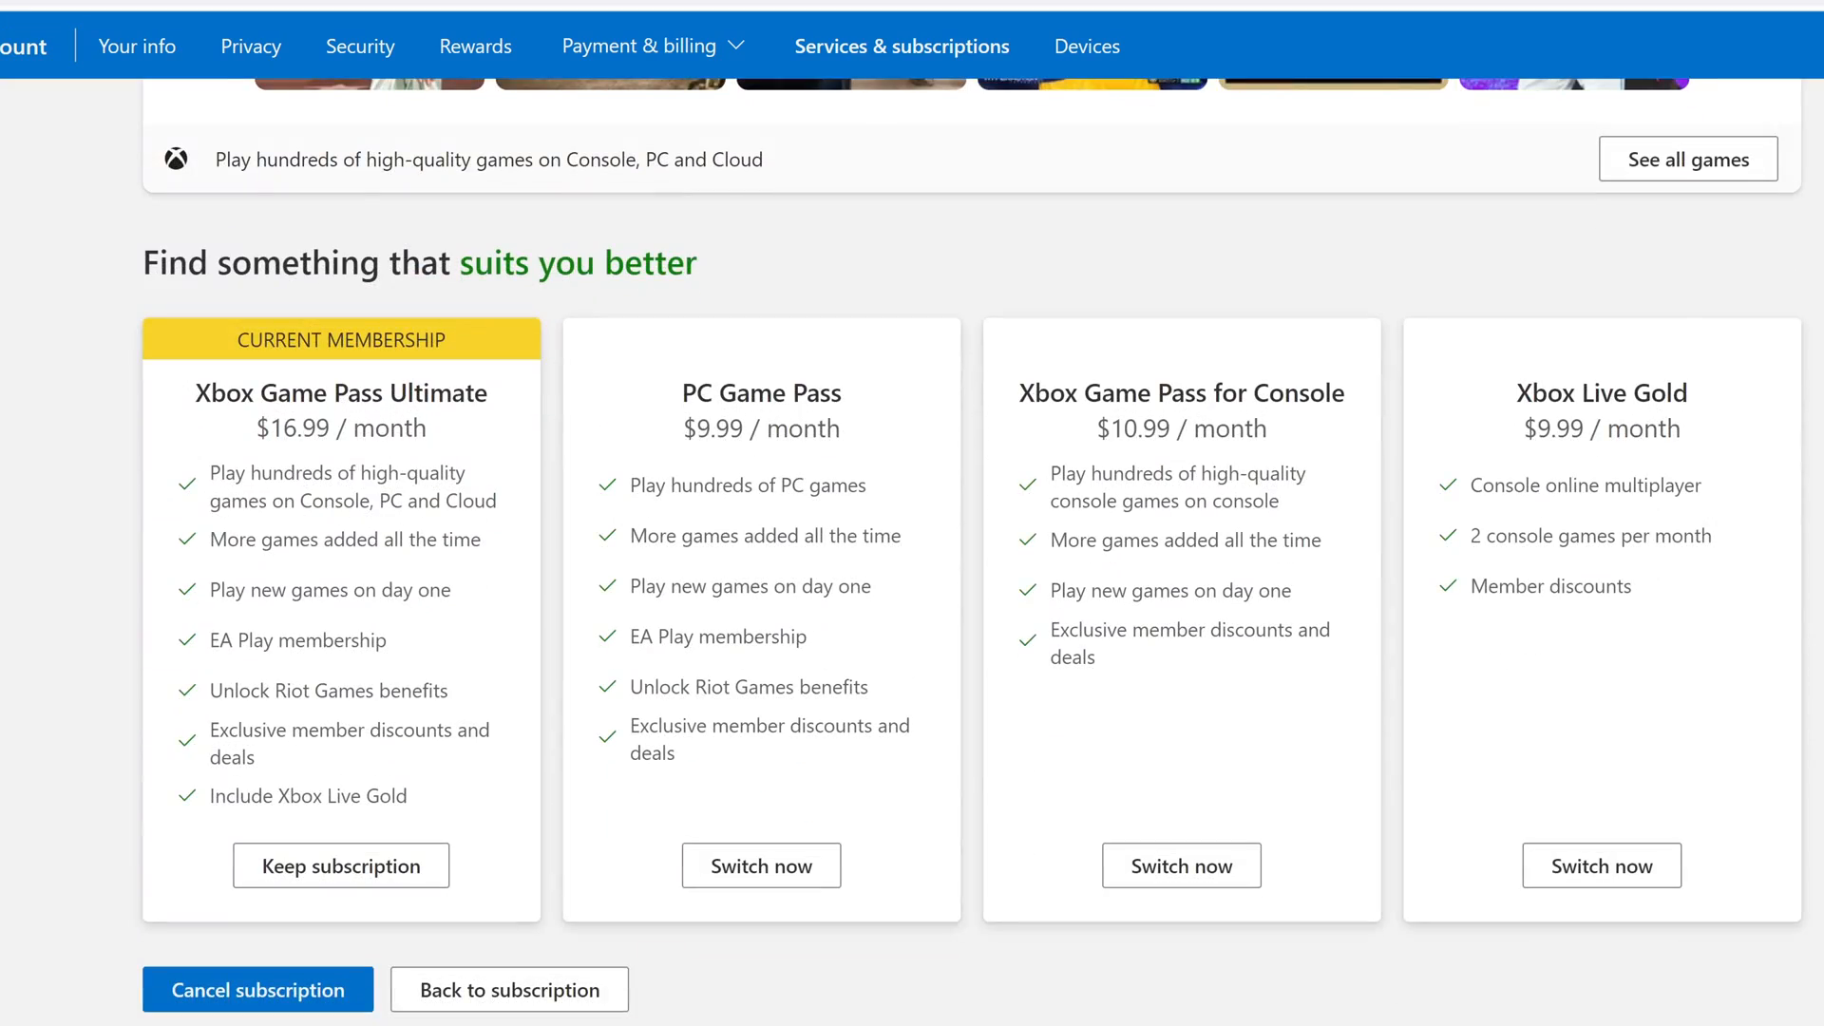
scroll(down, 3)
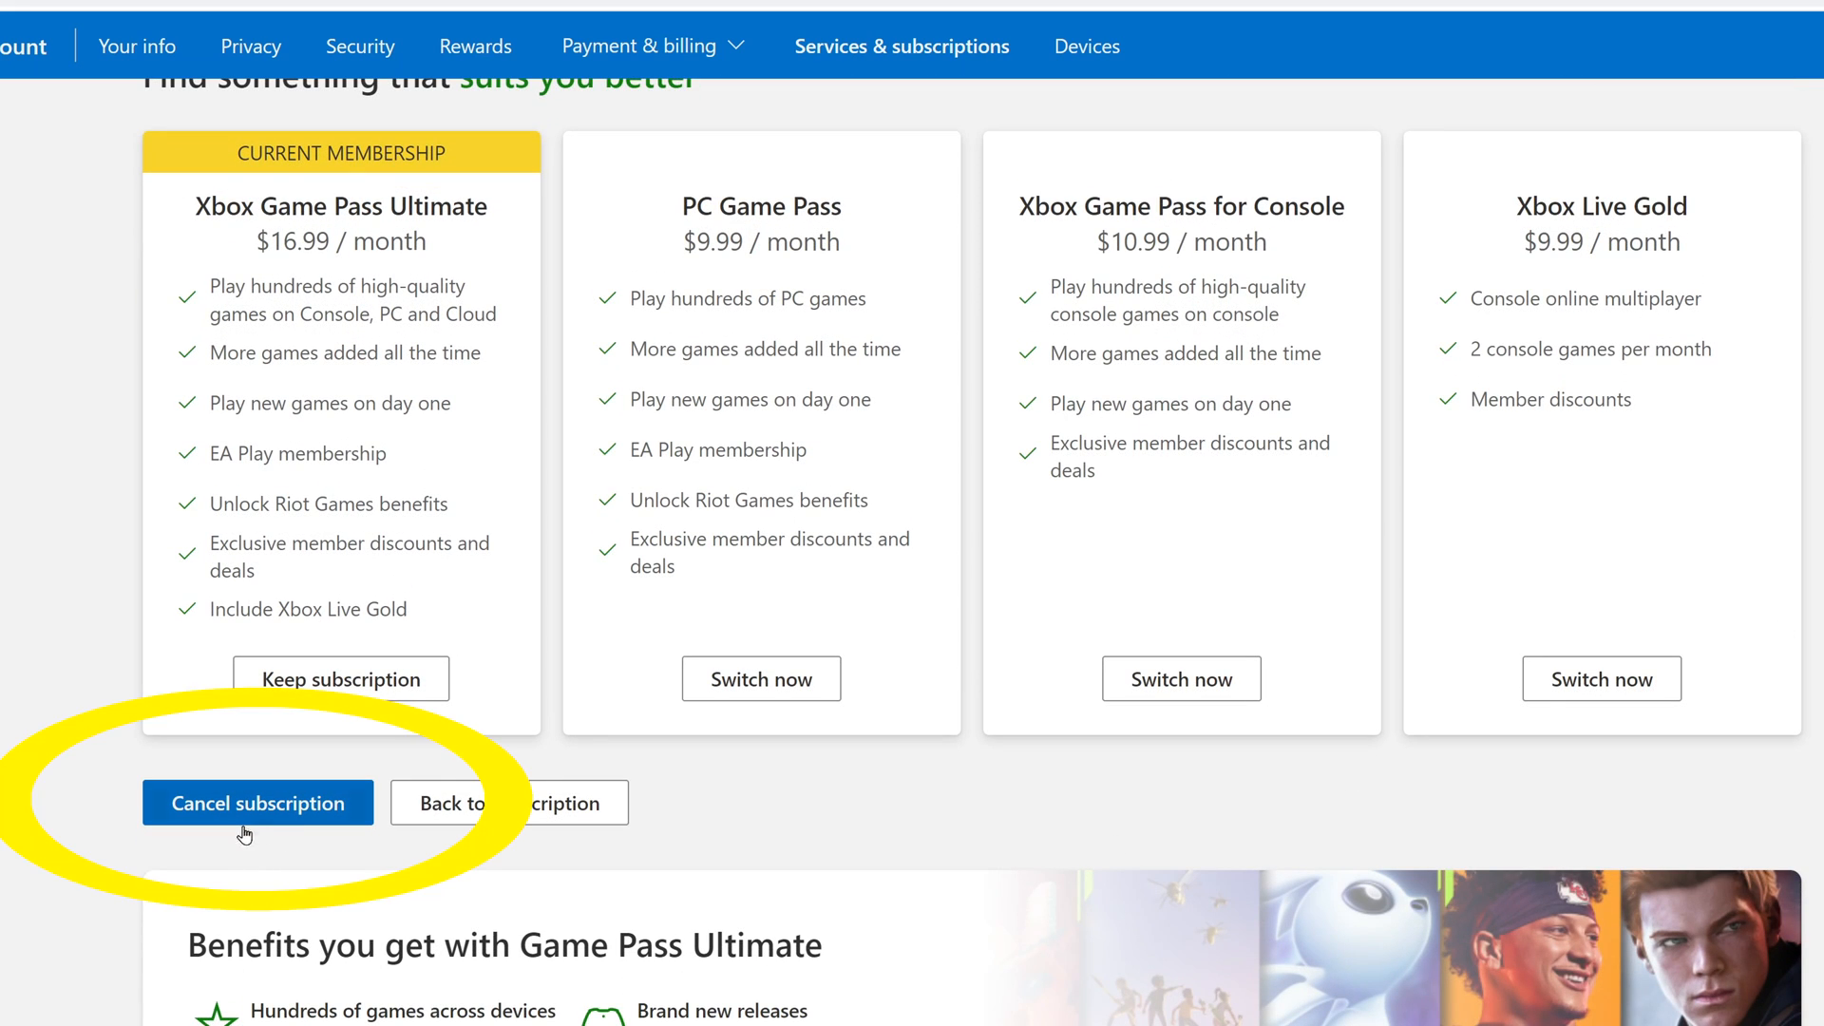
mouse_move(753, 833)
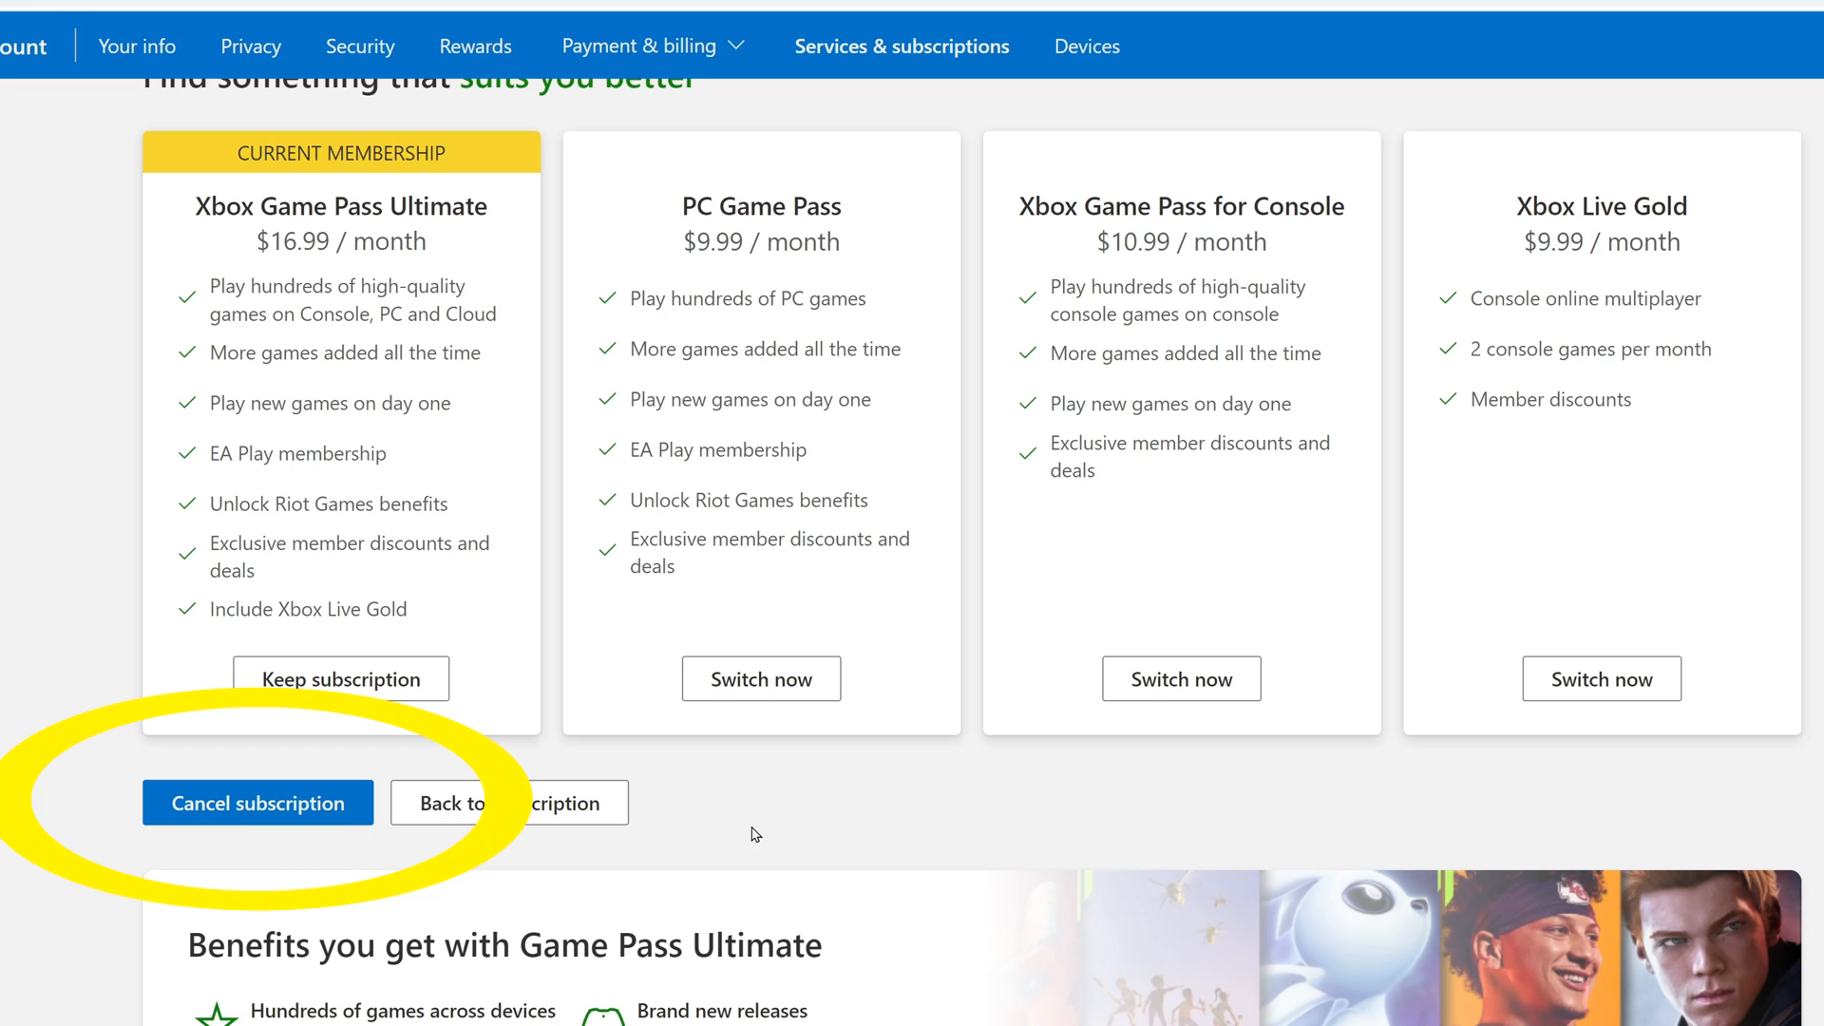
scroll(down, 3)
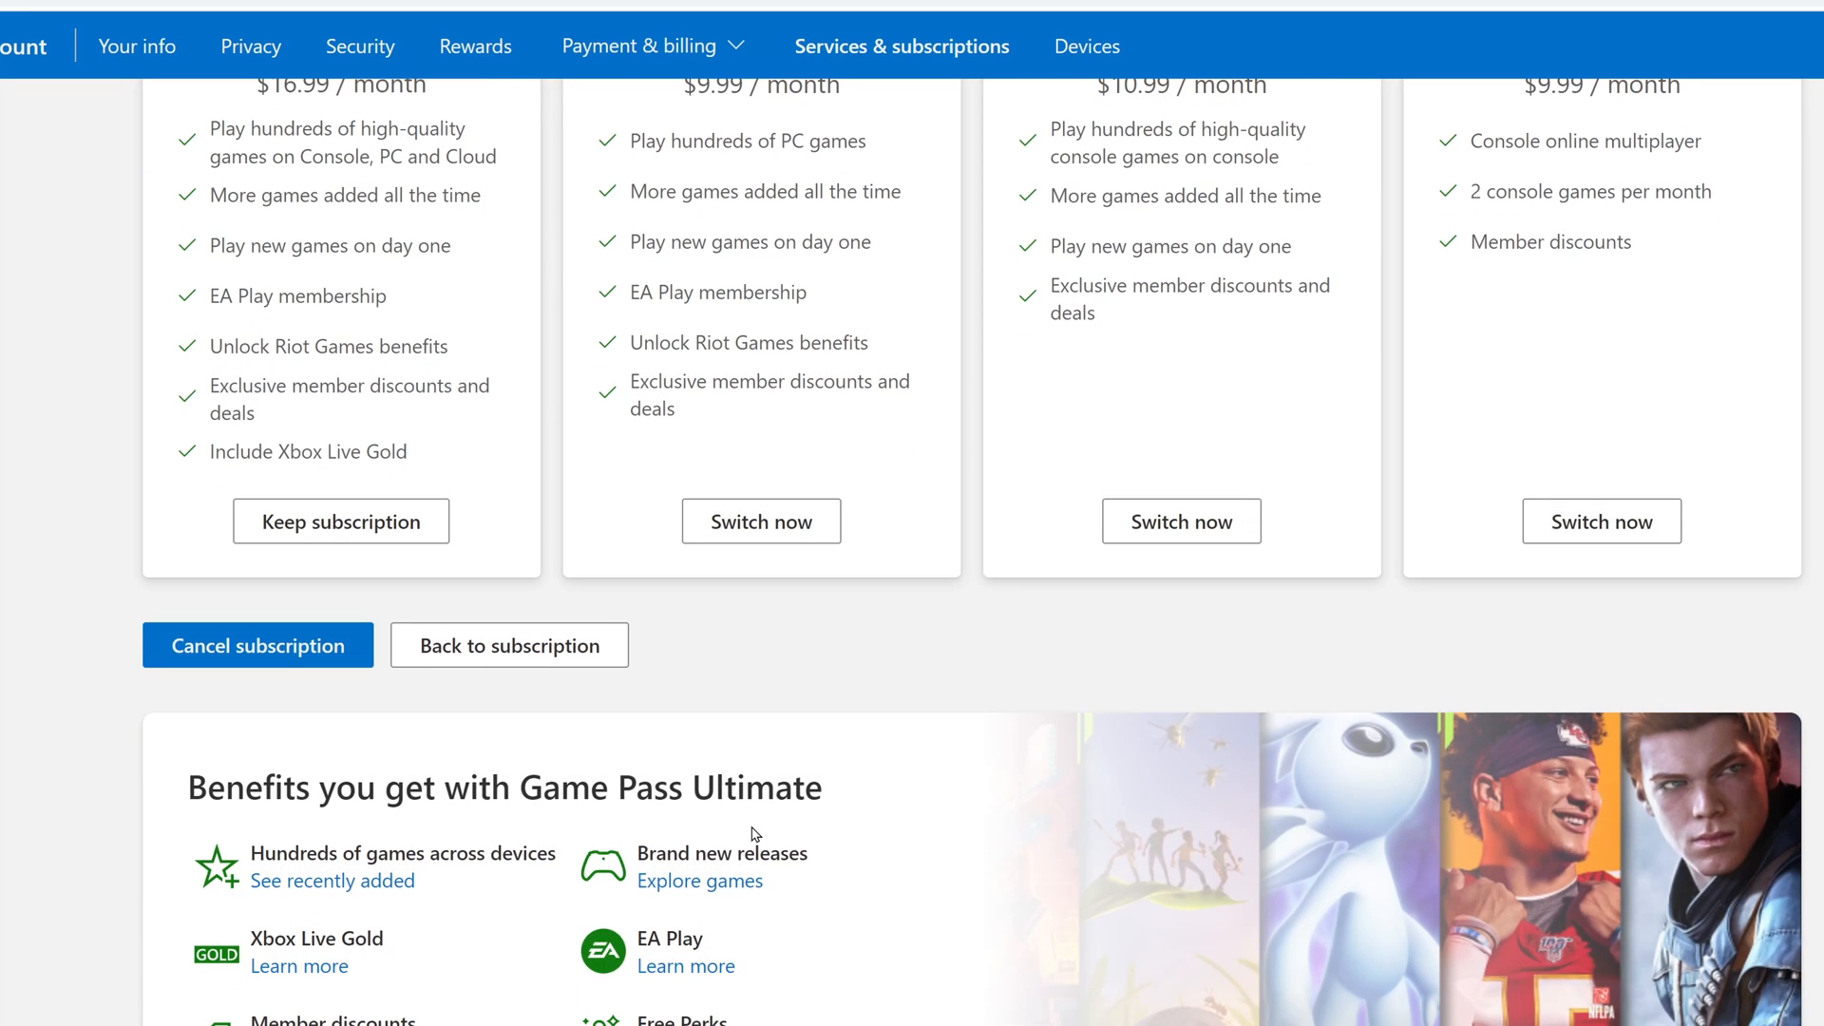